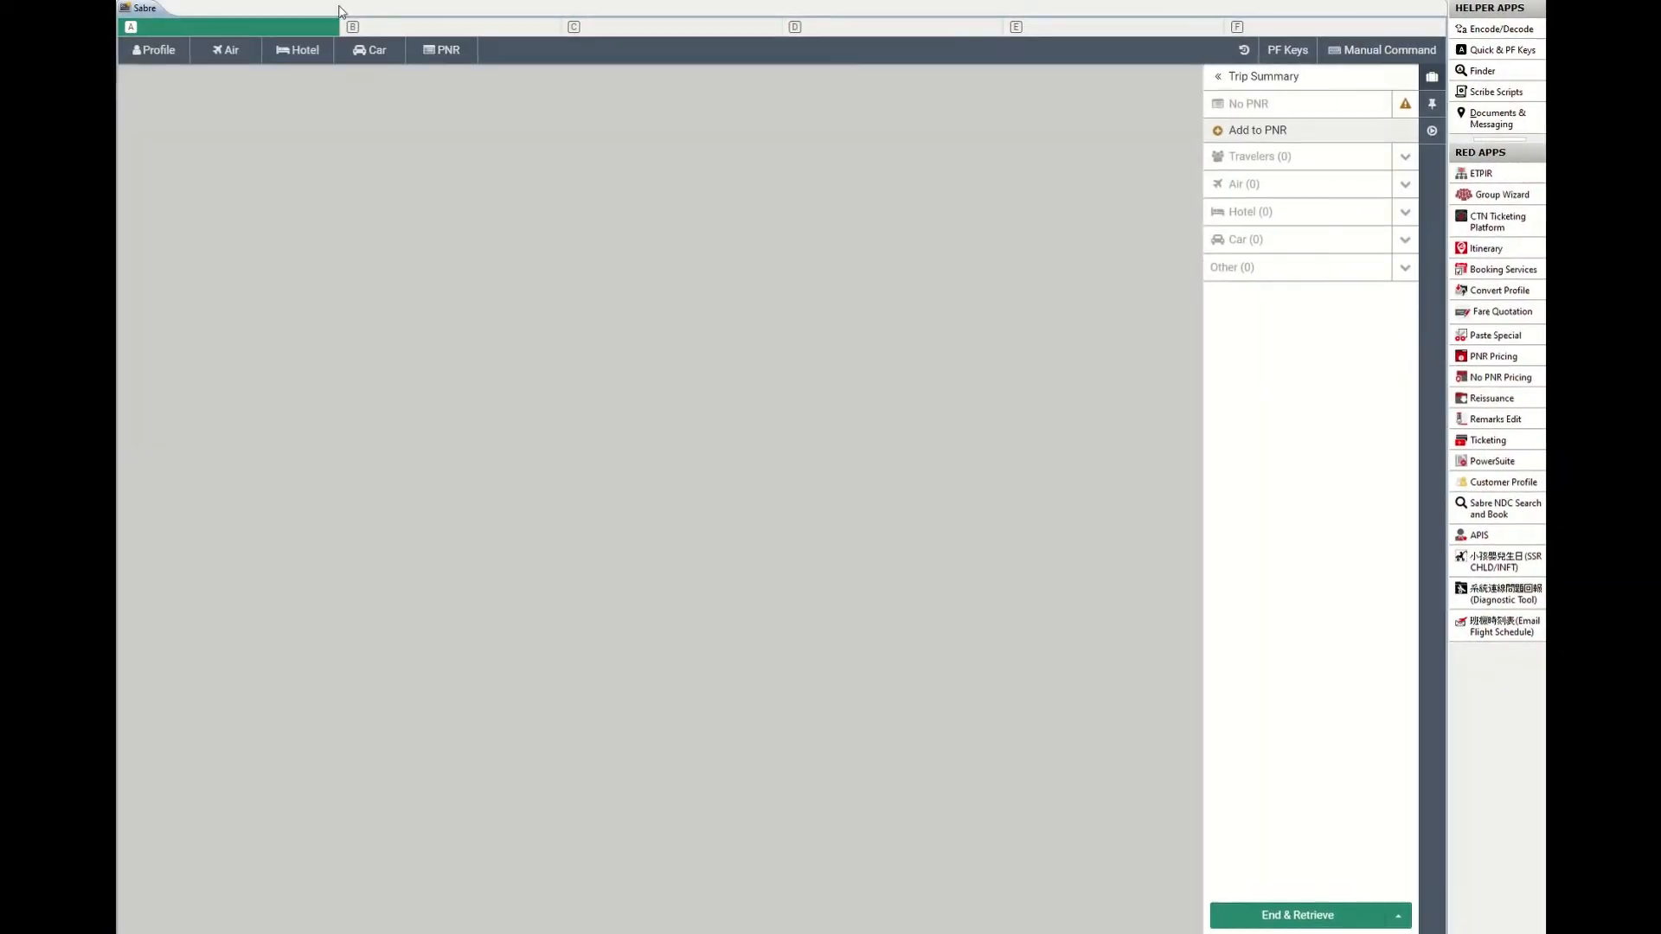
- Search air availability from SYD to SIN for 21 May 2020
click(225, 50)
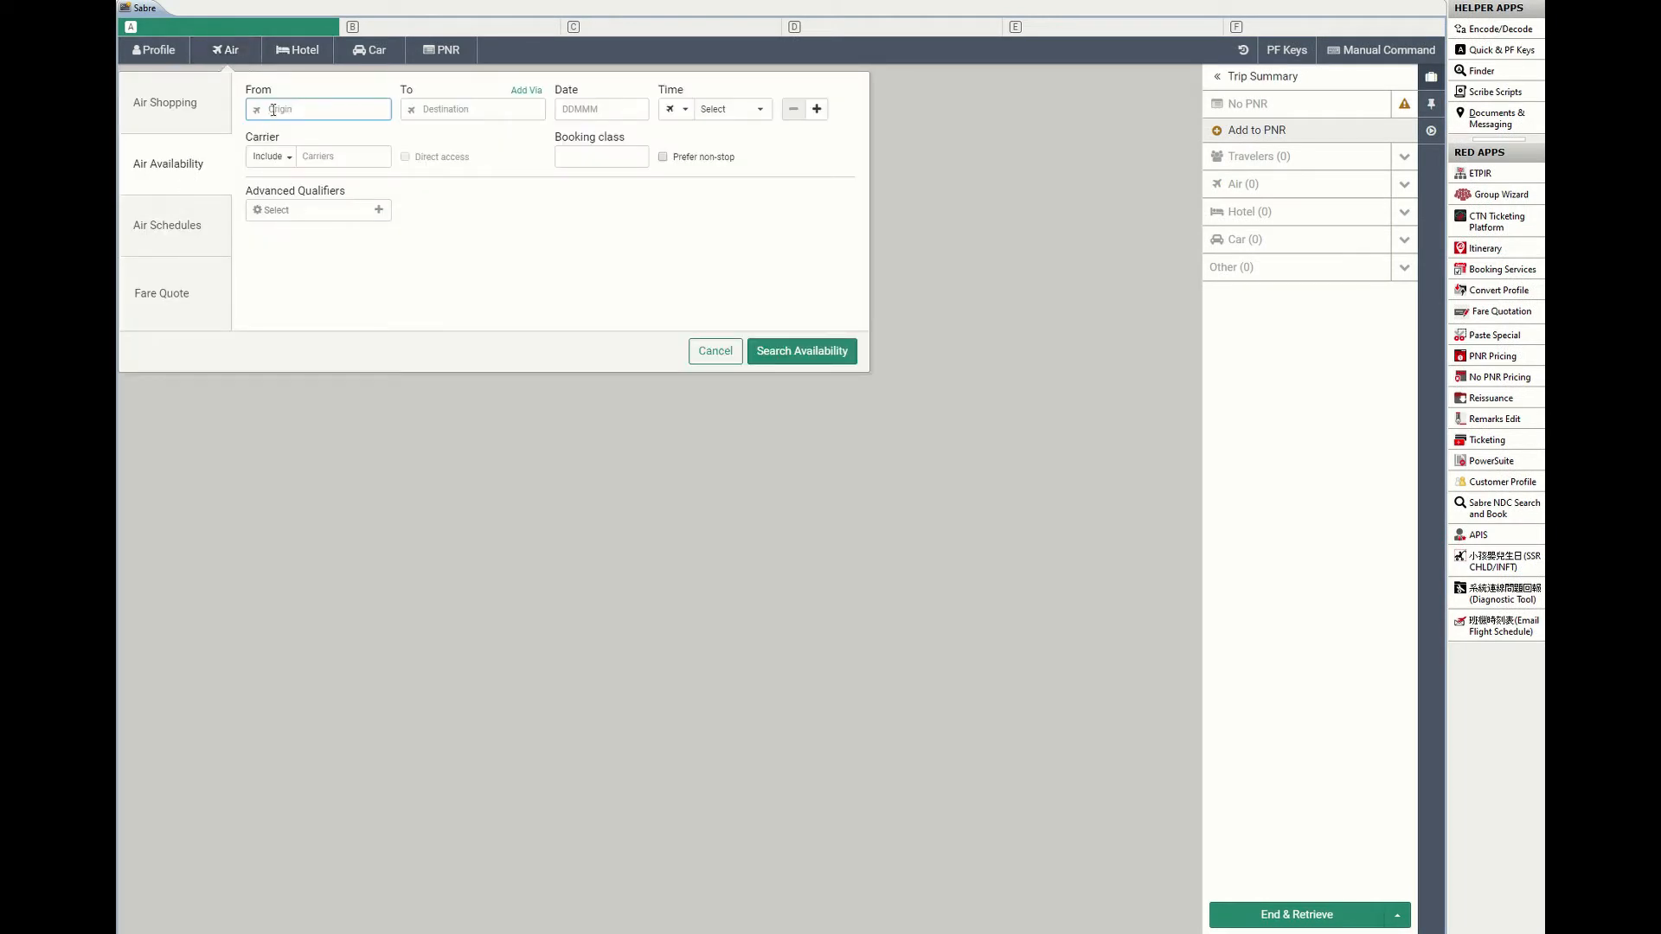
text(SYD)
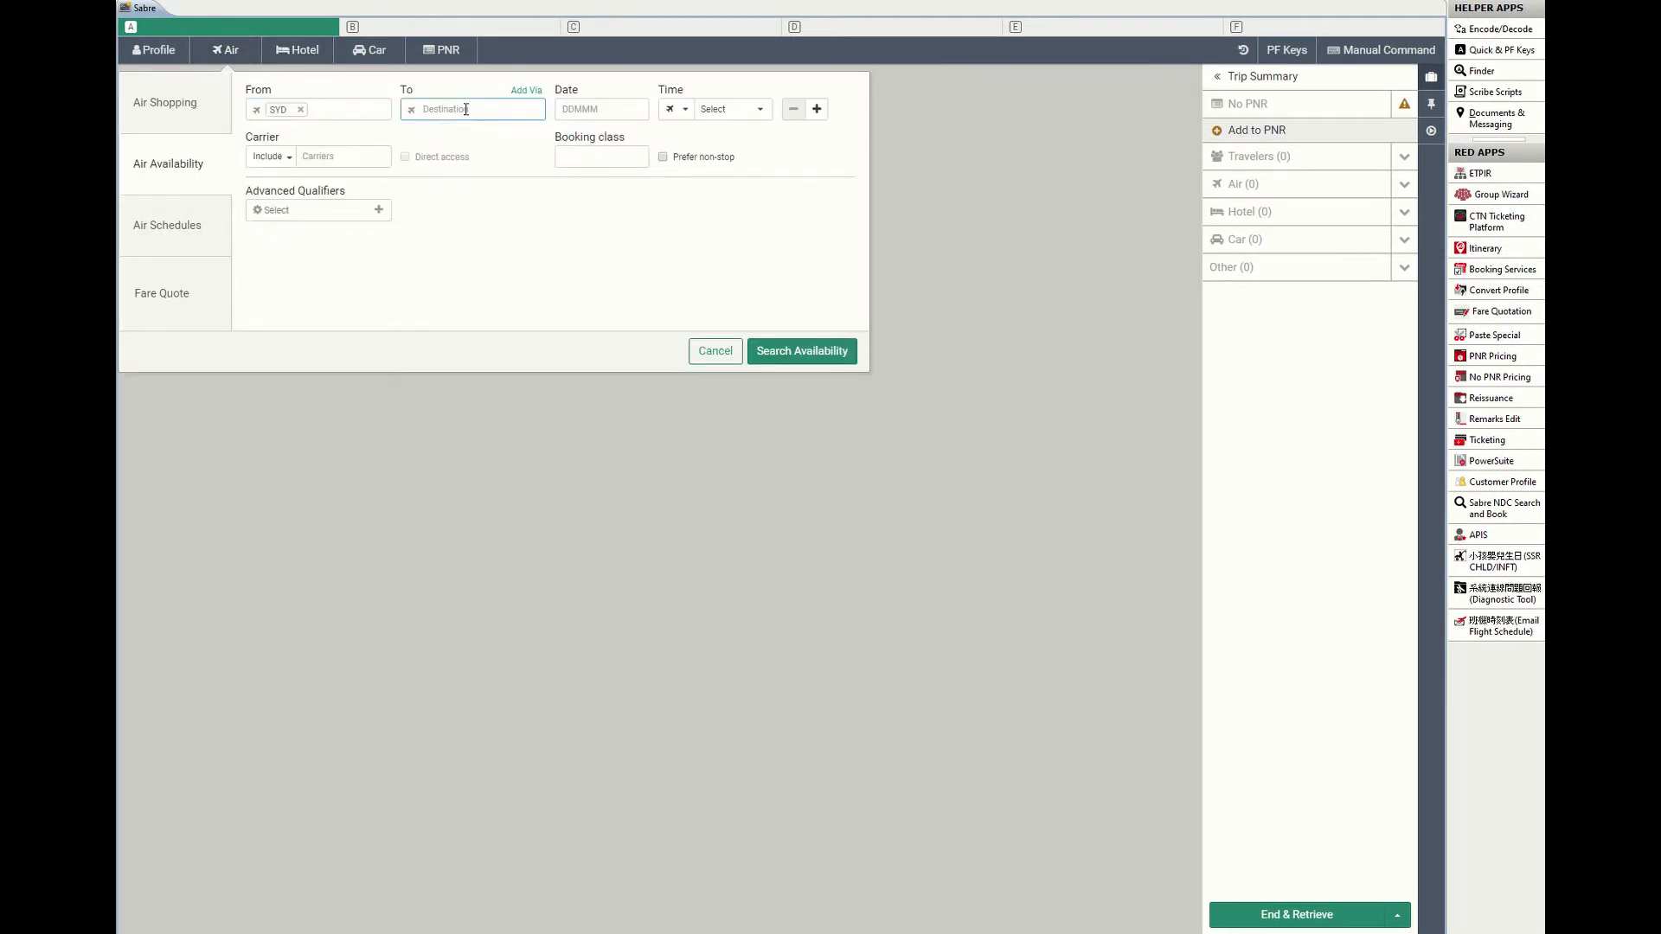
click(602, 109)
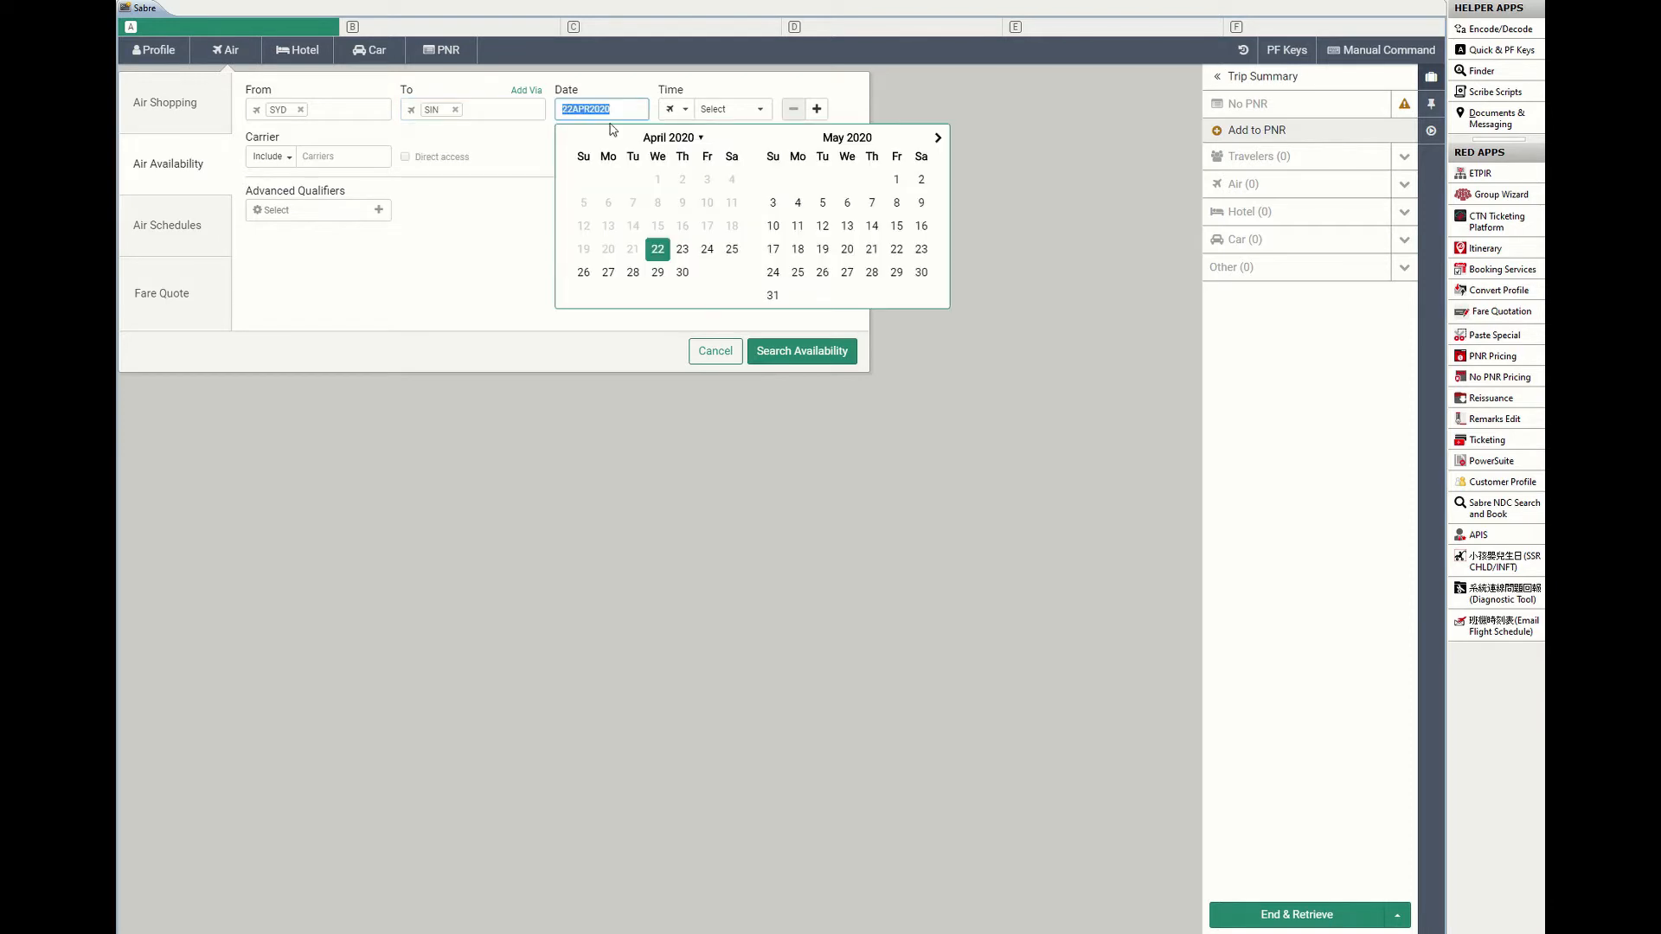
click(871, 249)
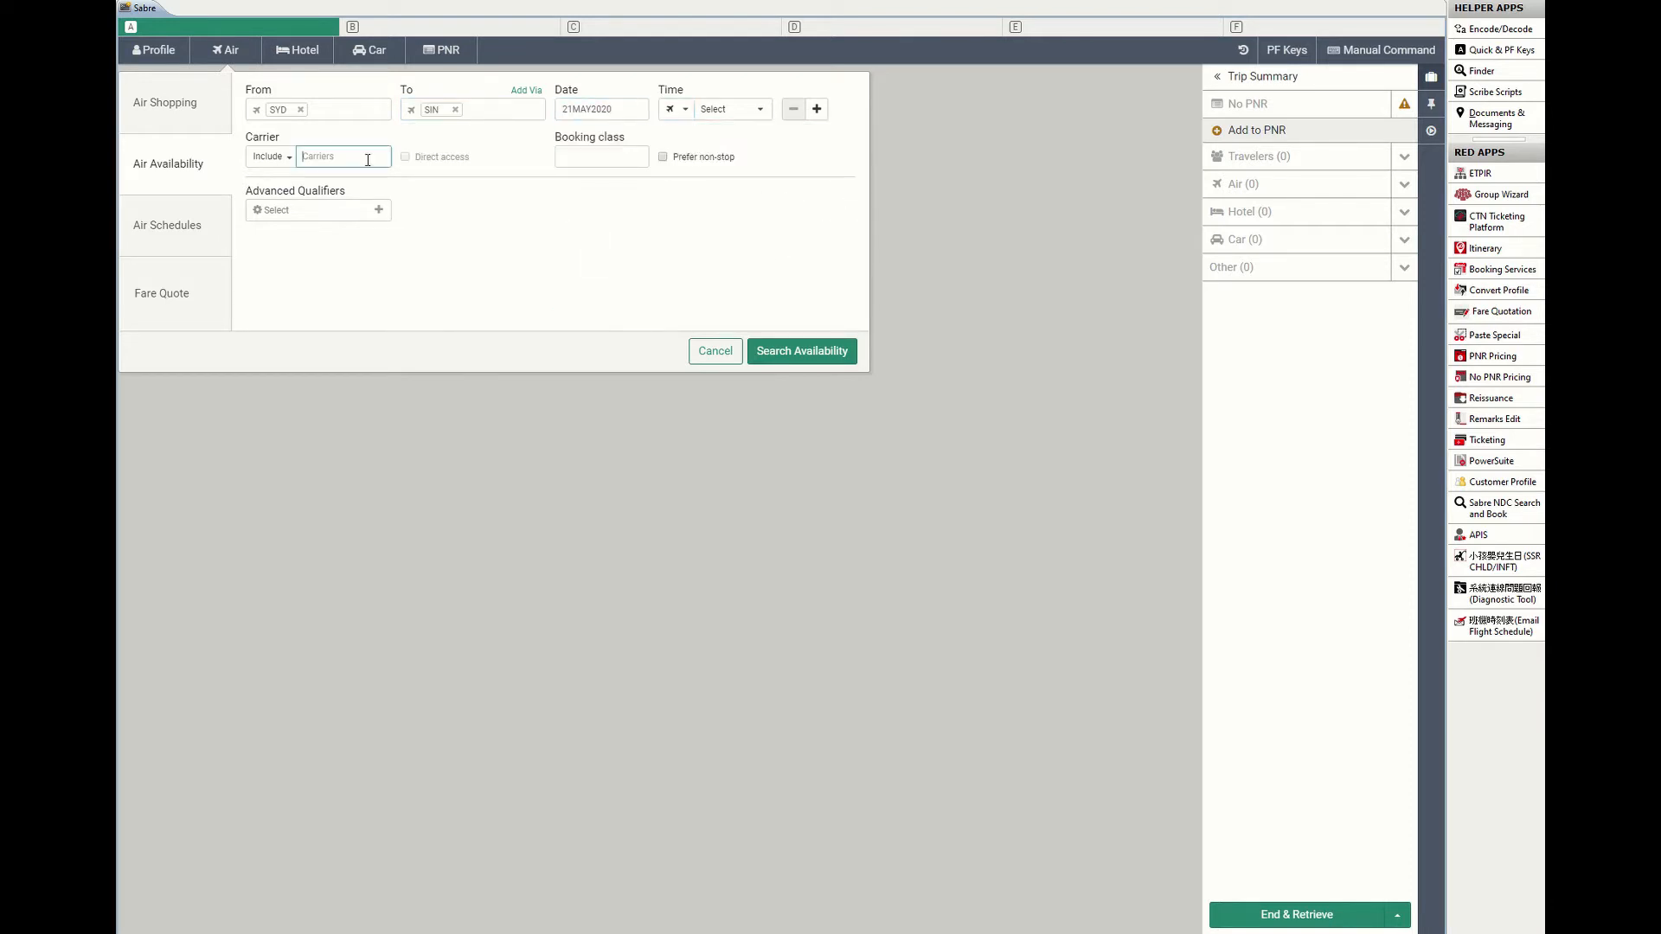
click(802, 350)
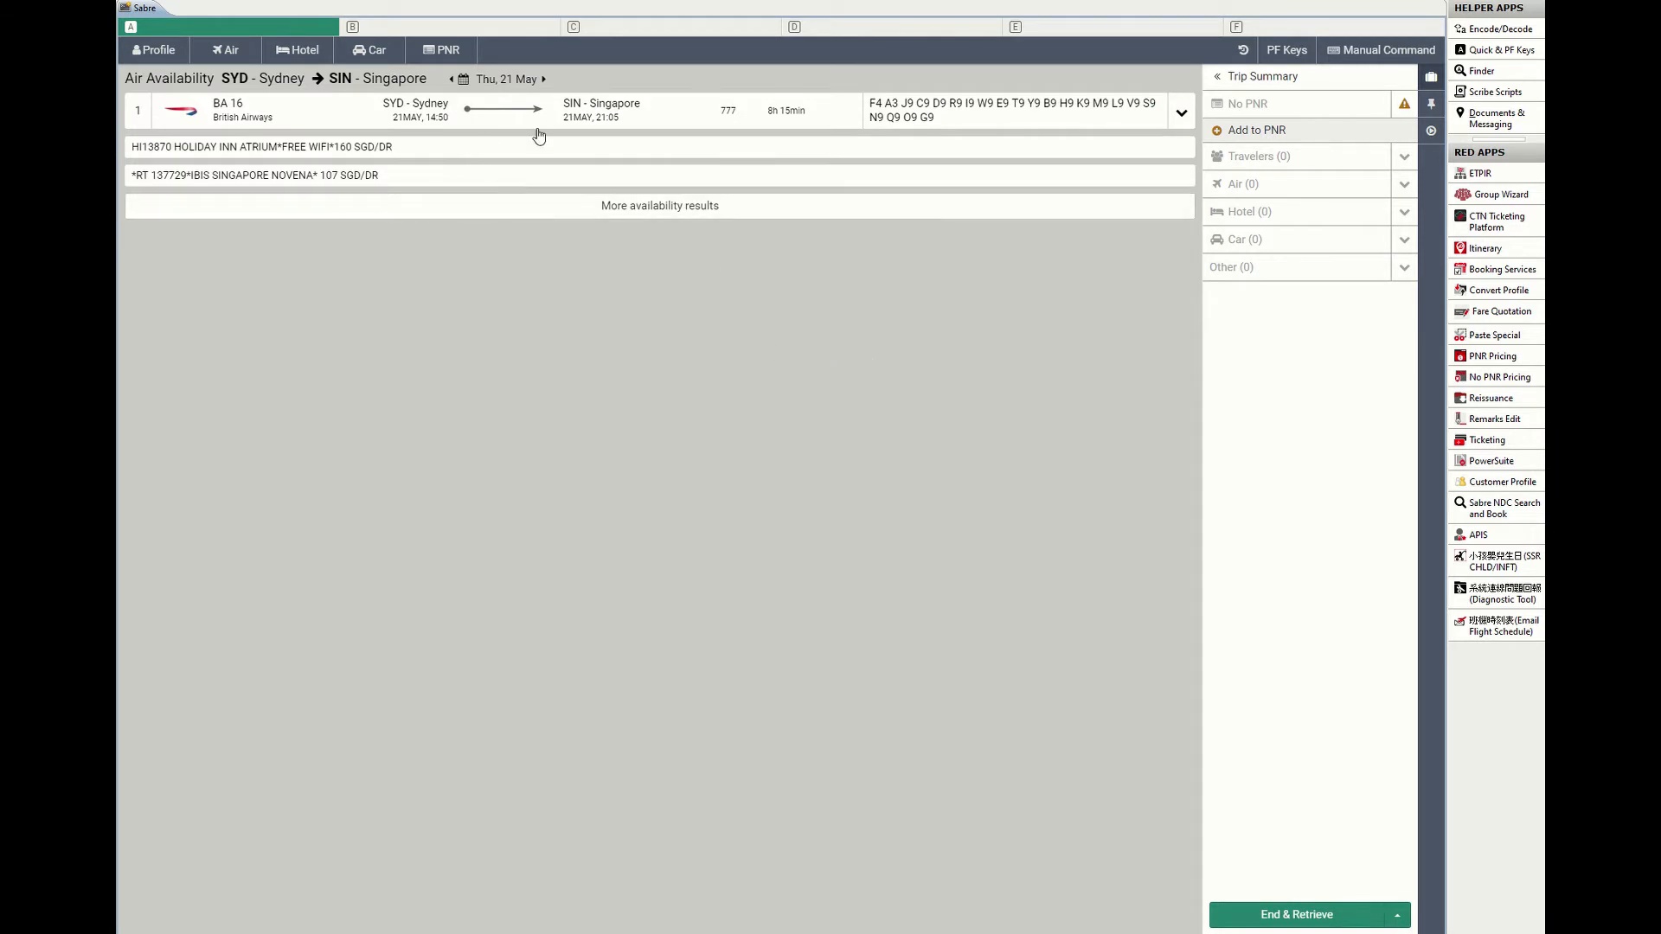
- Sell a Y-class seat on BA 16 SYD–SIN into the PNR and launch PowerSuite
click(1069, 293)
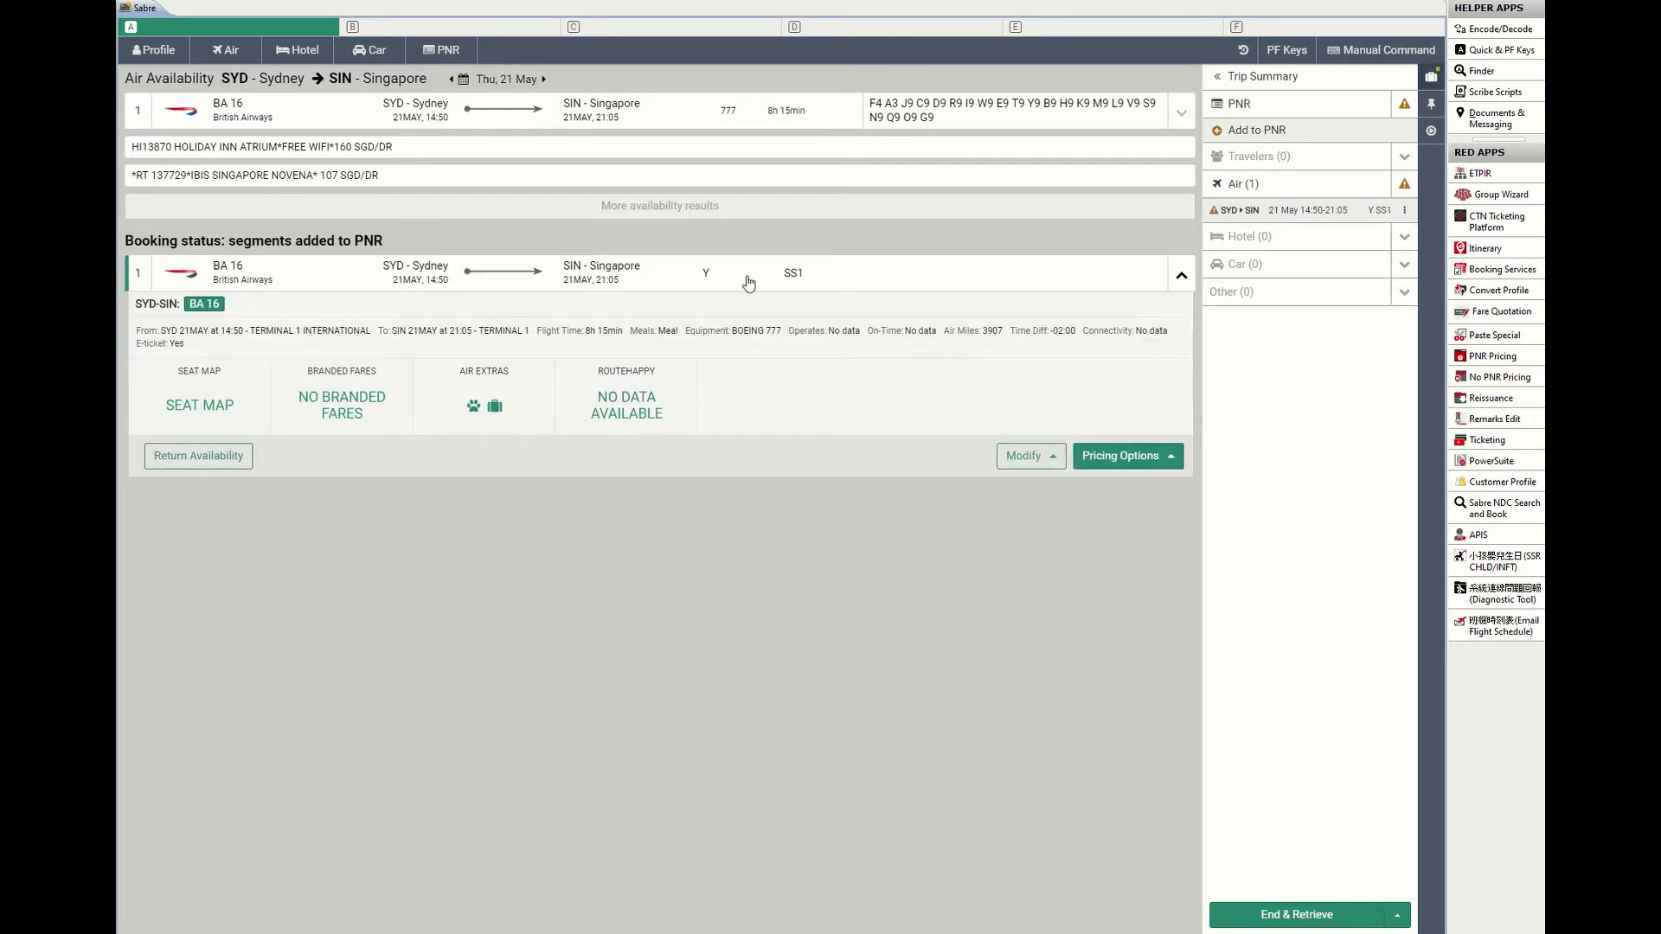
click(1486, 461)
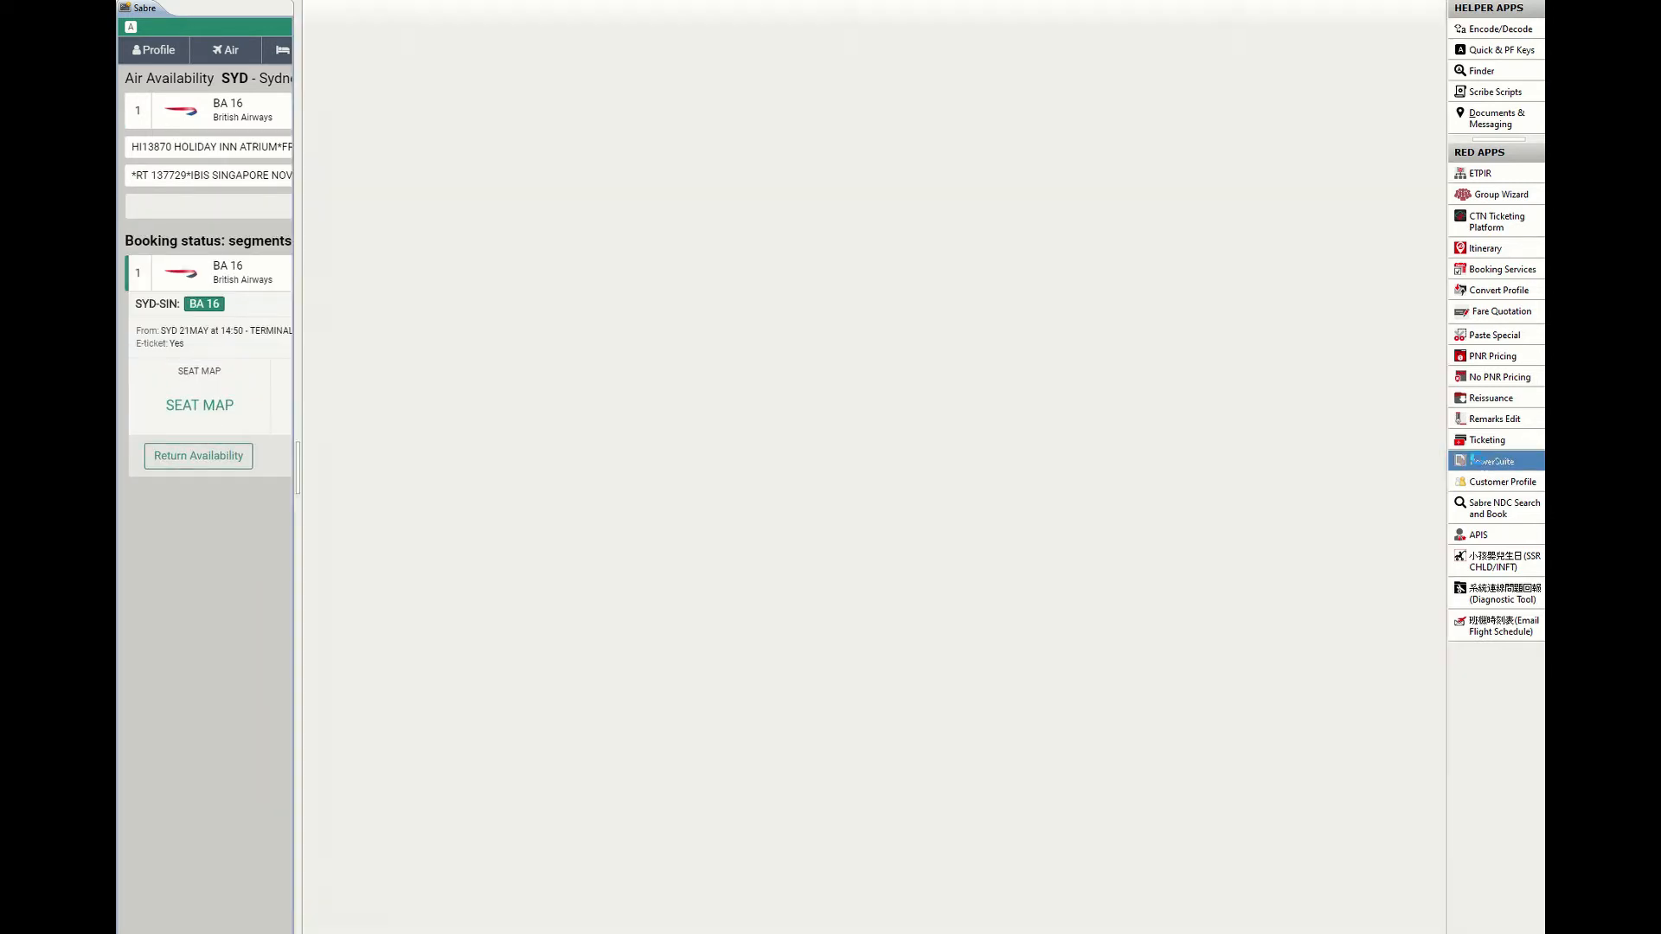
- Search PowerSuite customers for 'peter'
click(1495, 461)
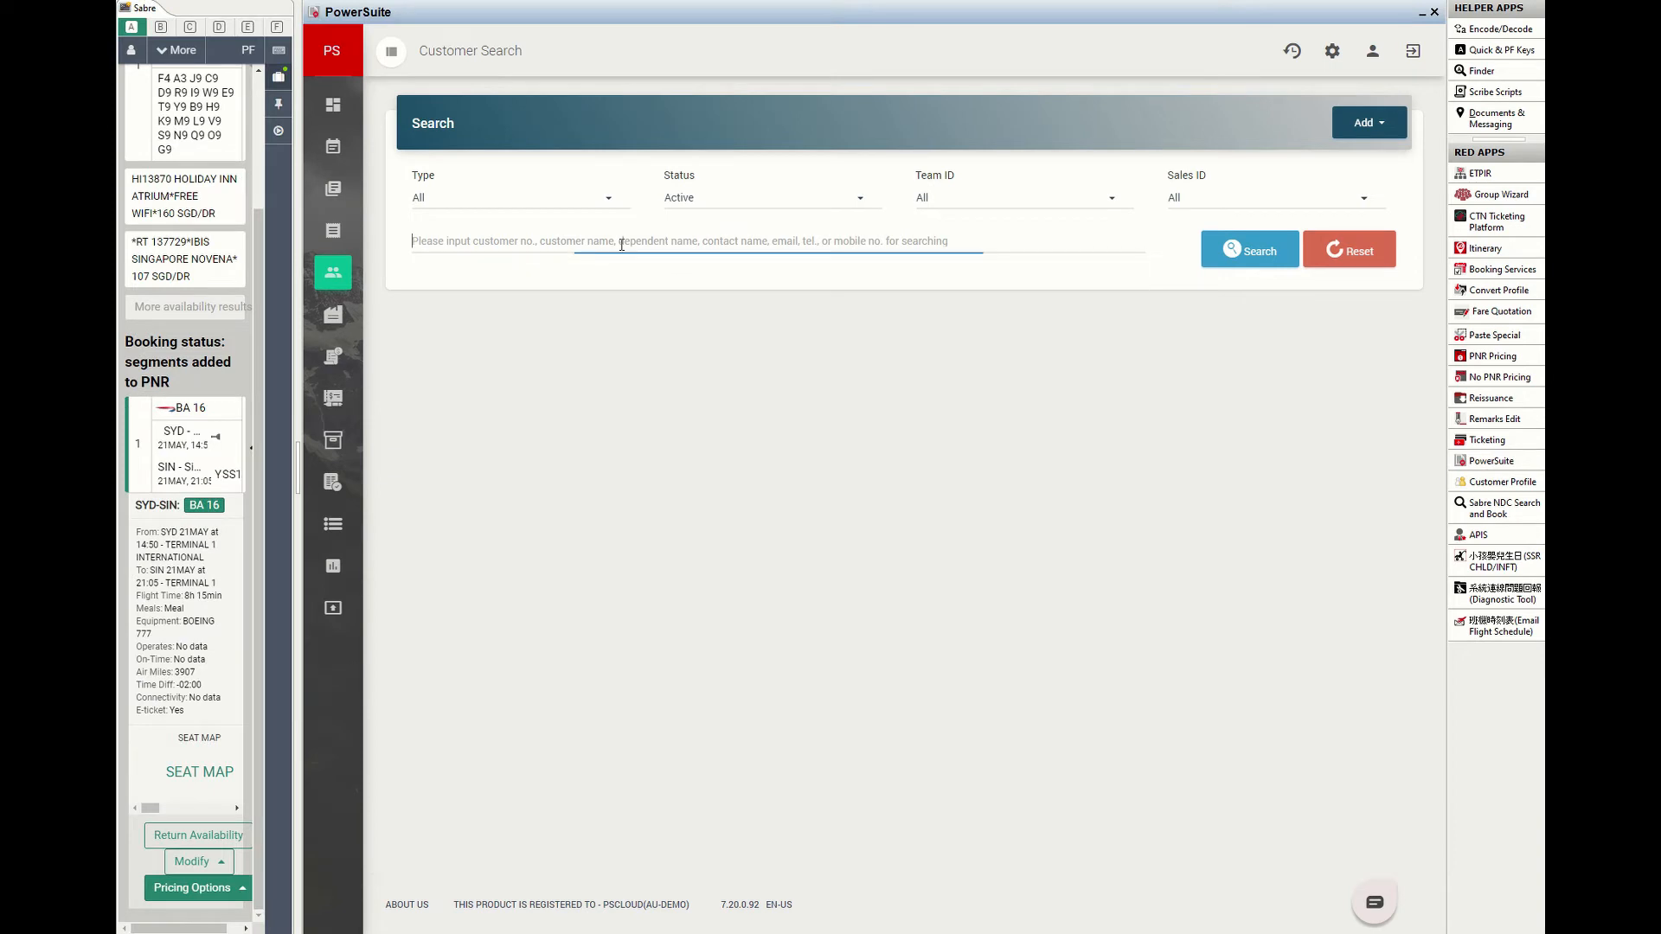
text(peter)
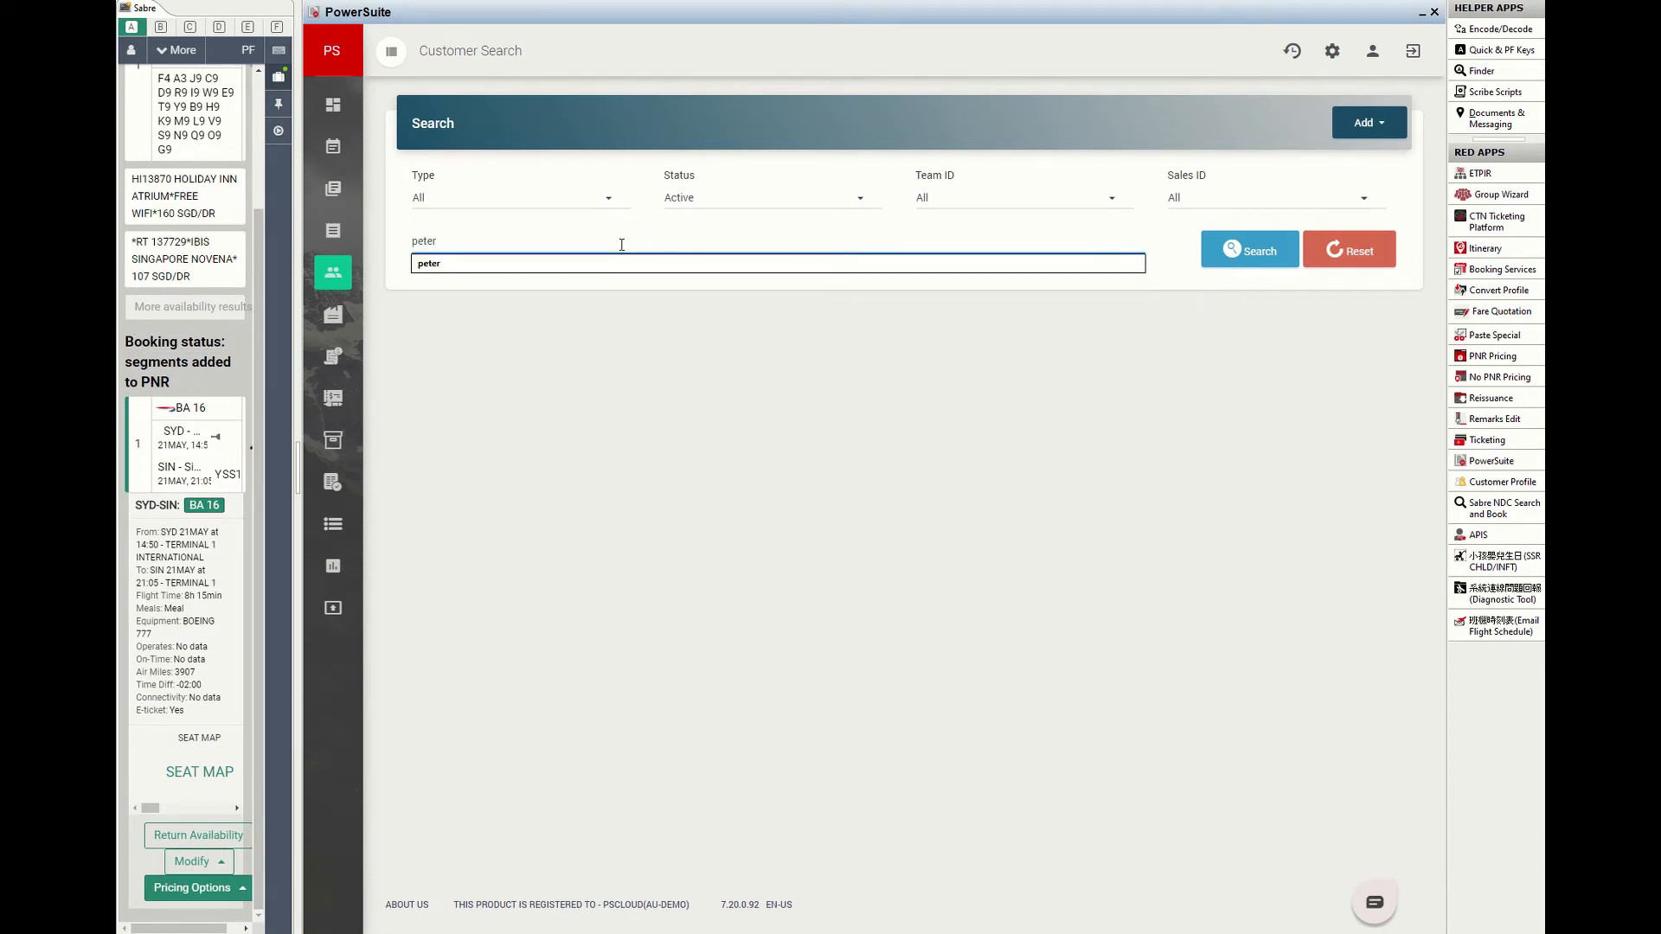
click(1247, 250)
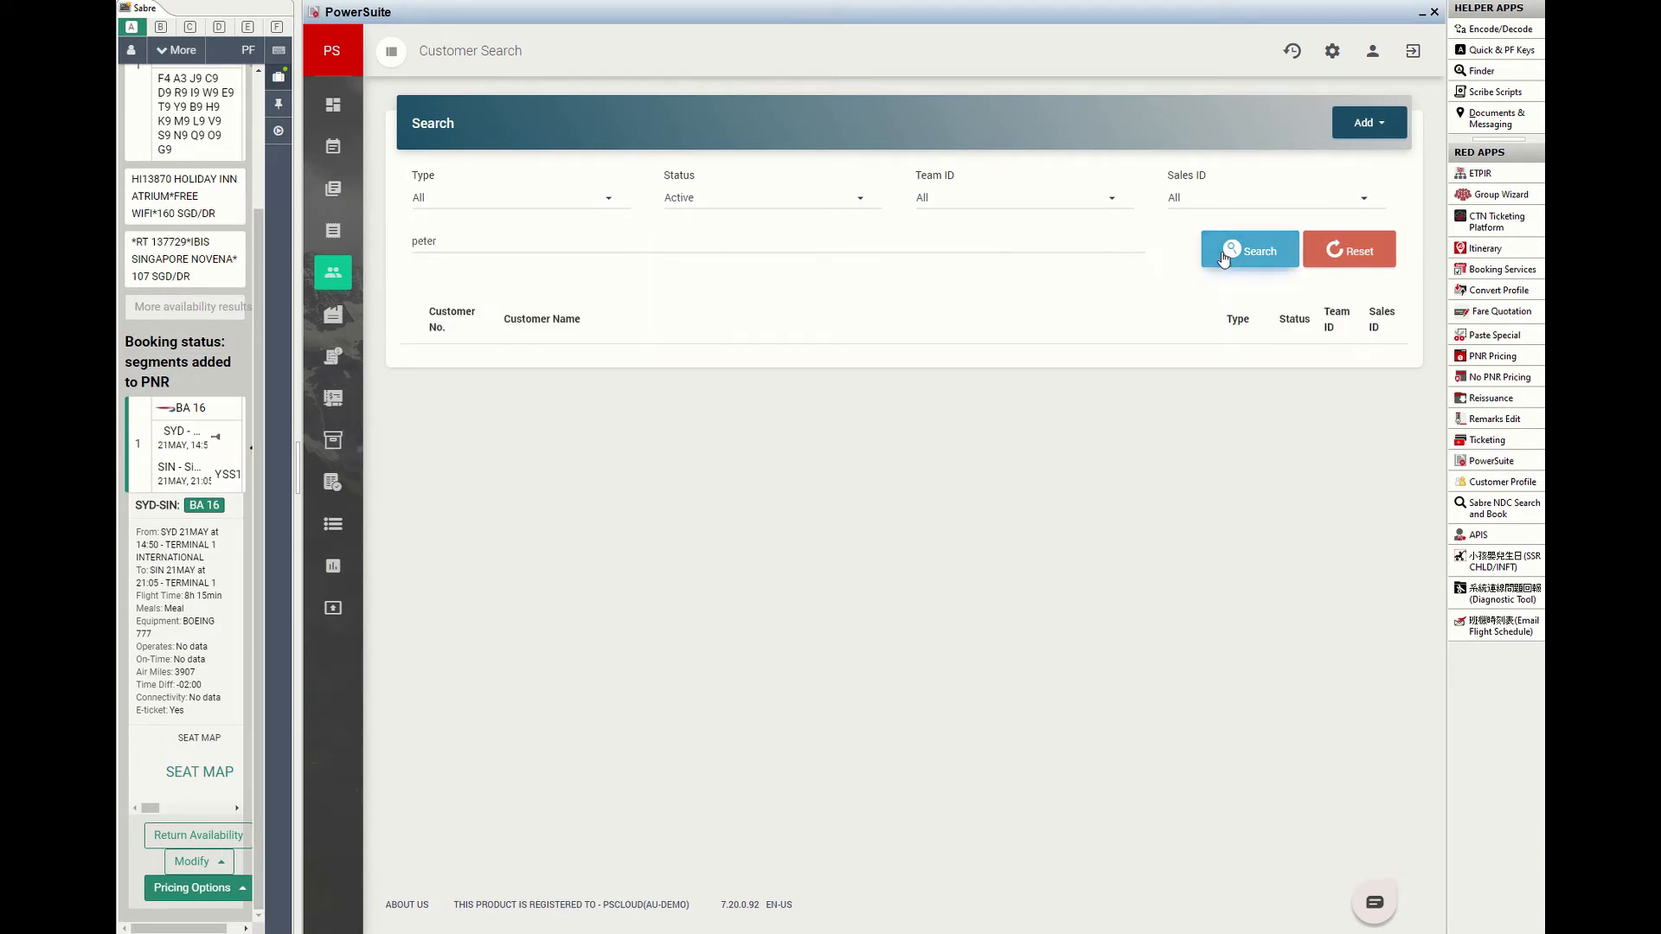
click(1249, 250)
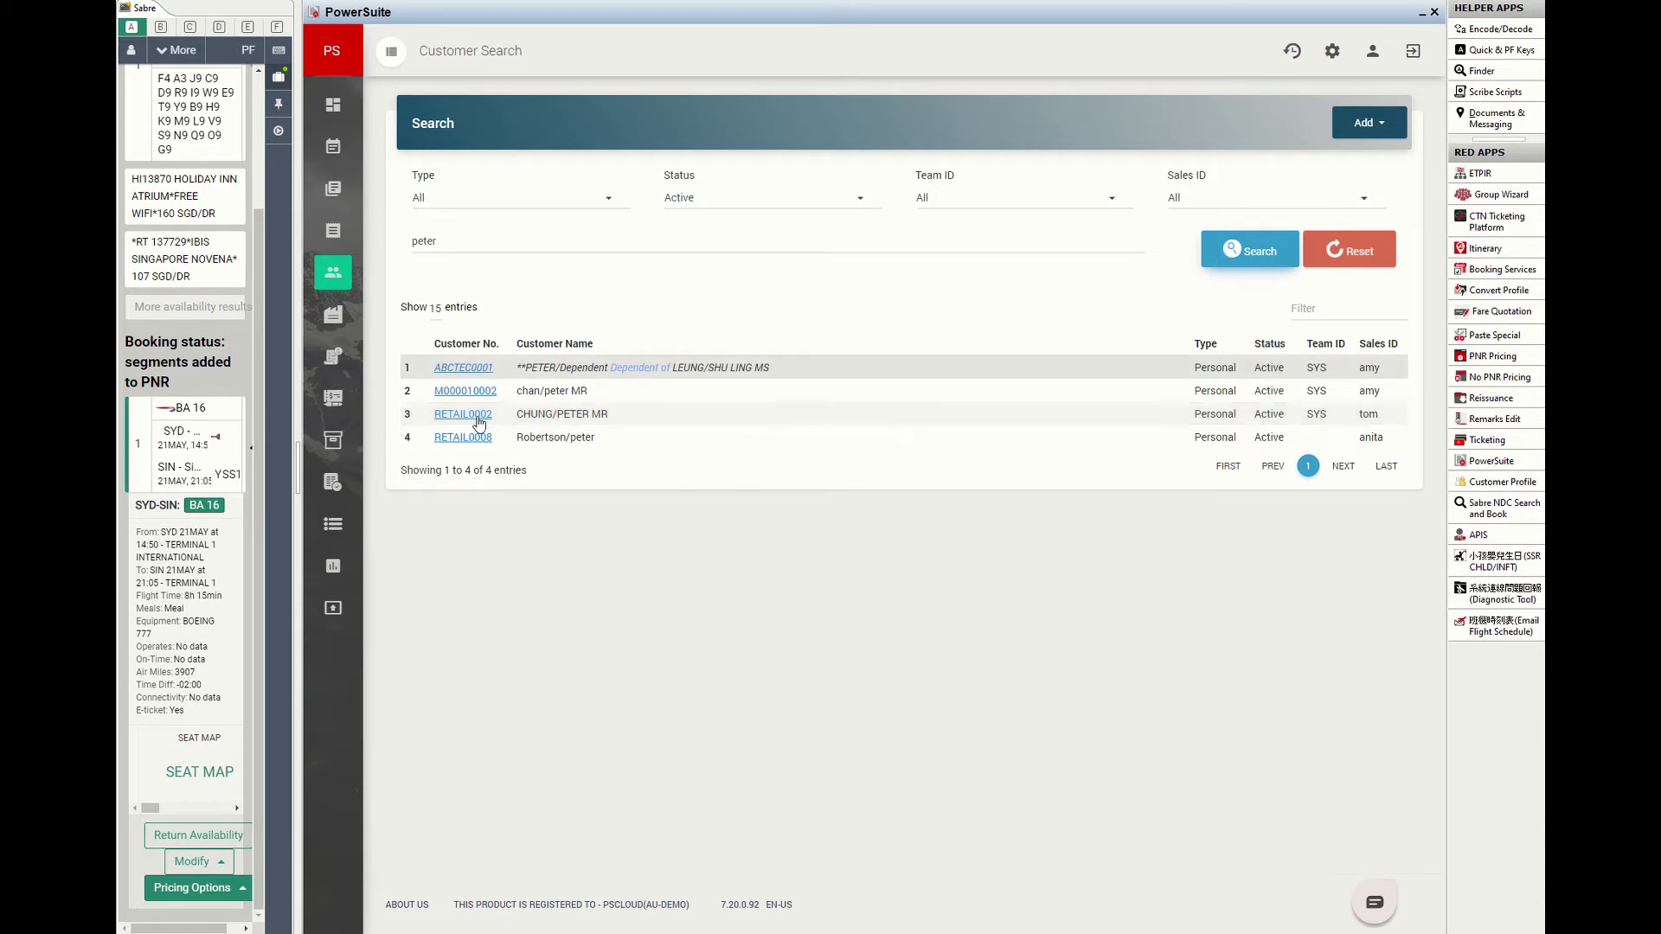
click(463, 413)
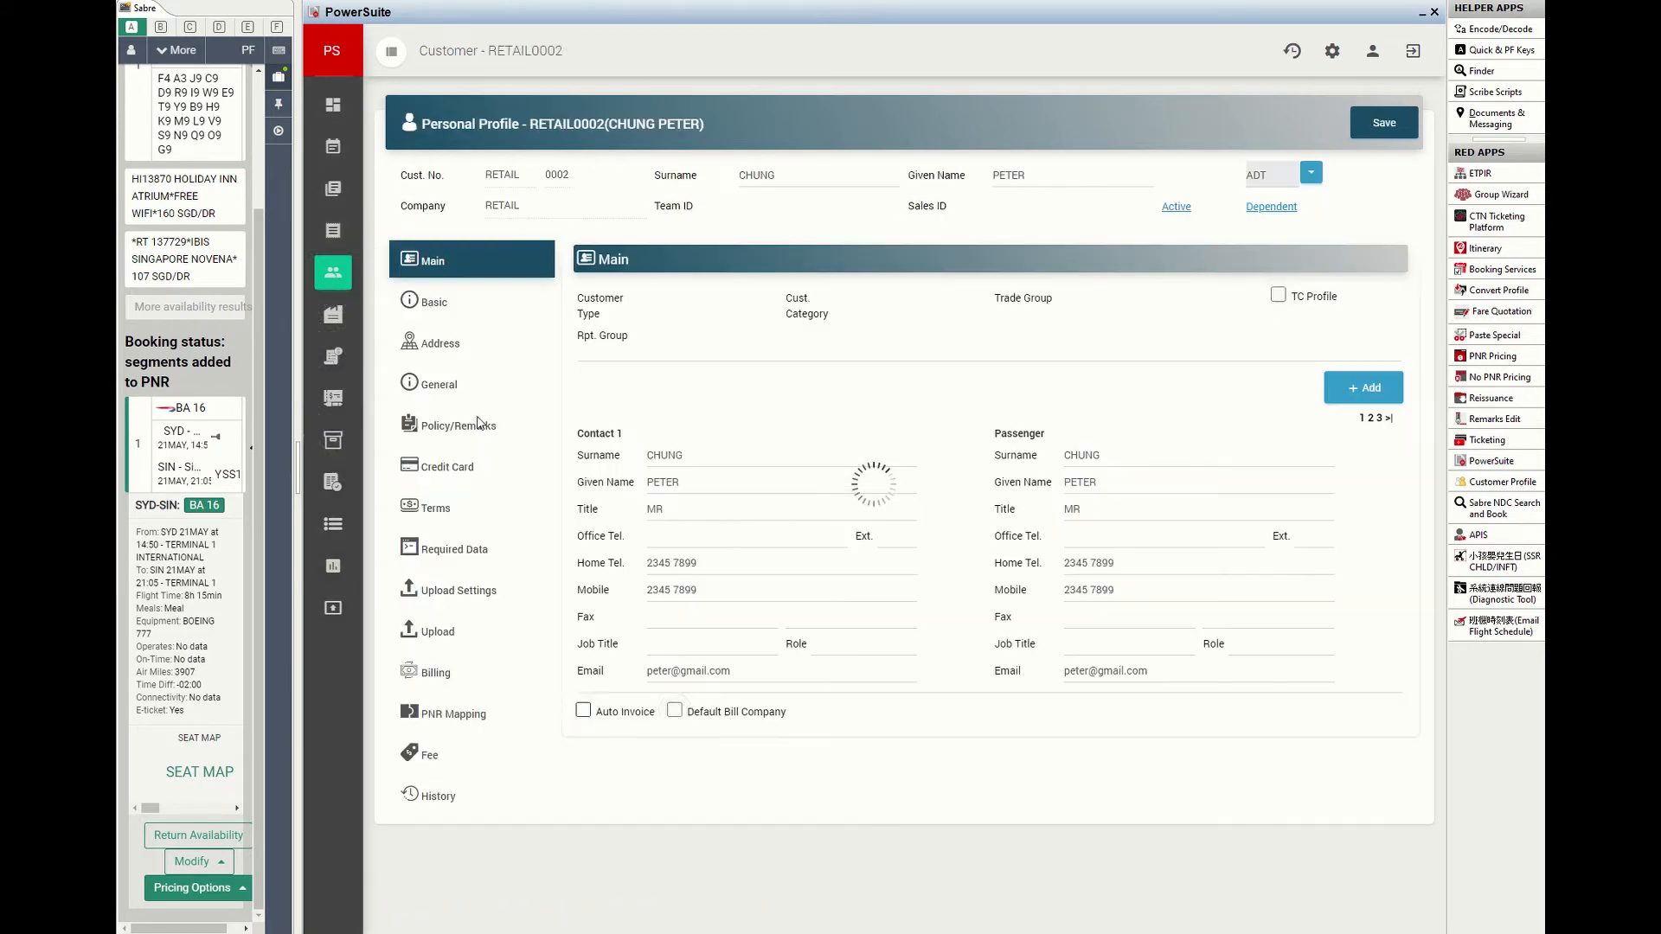
click(582, 711)
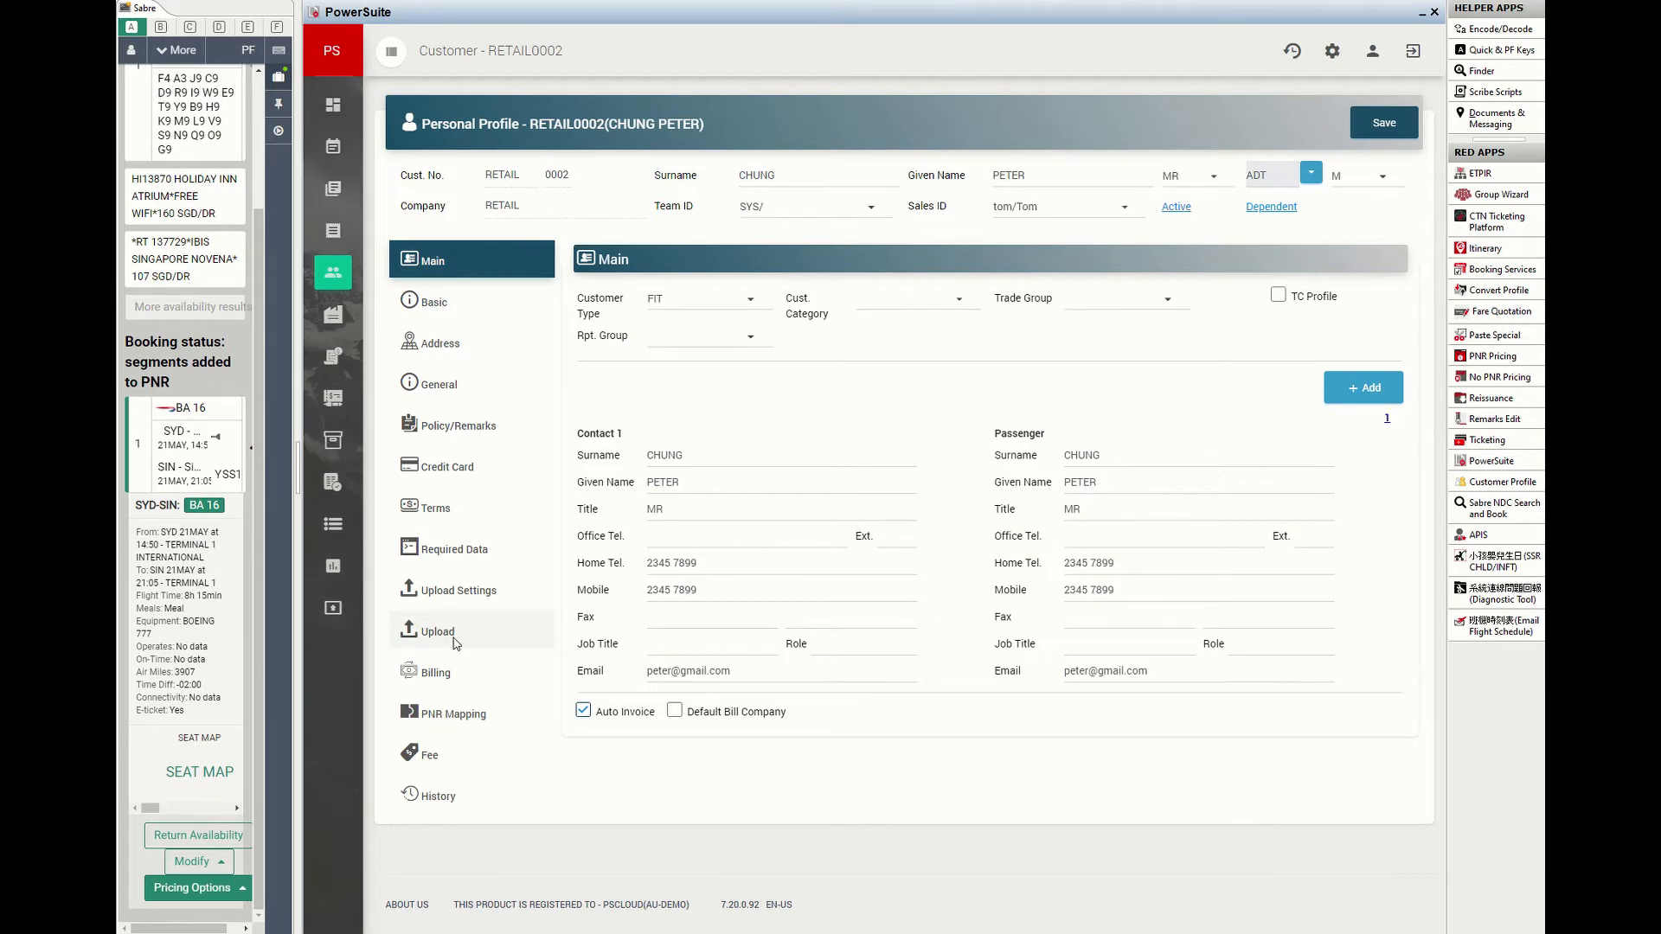
click(436, 632)
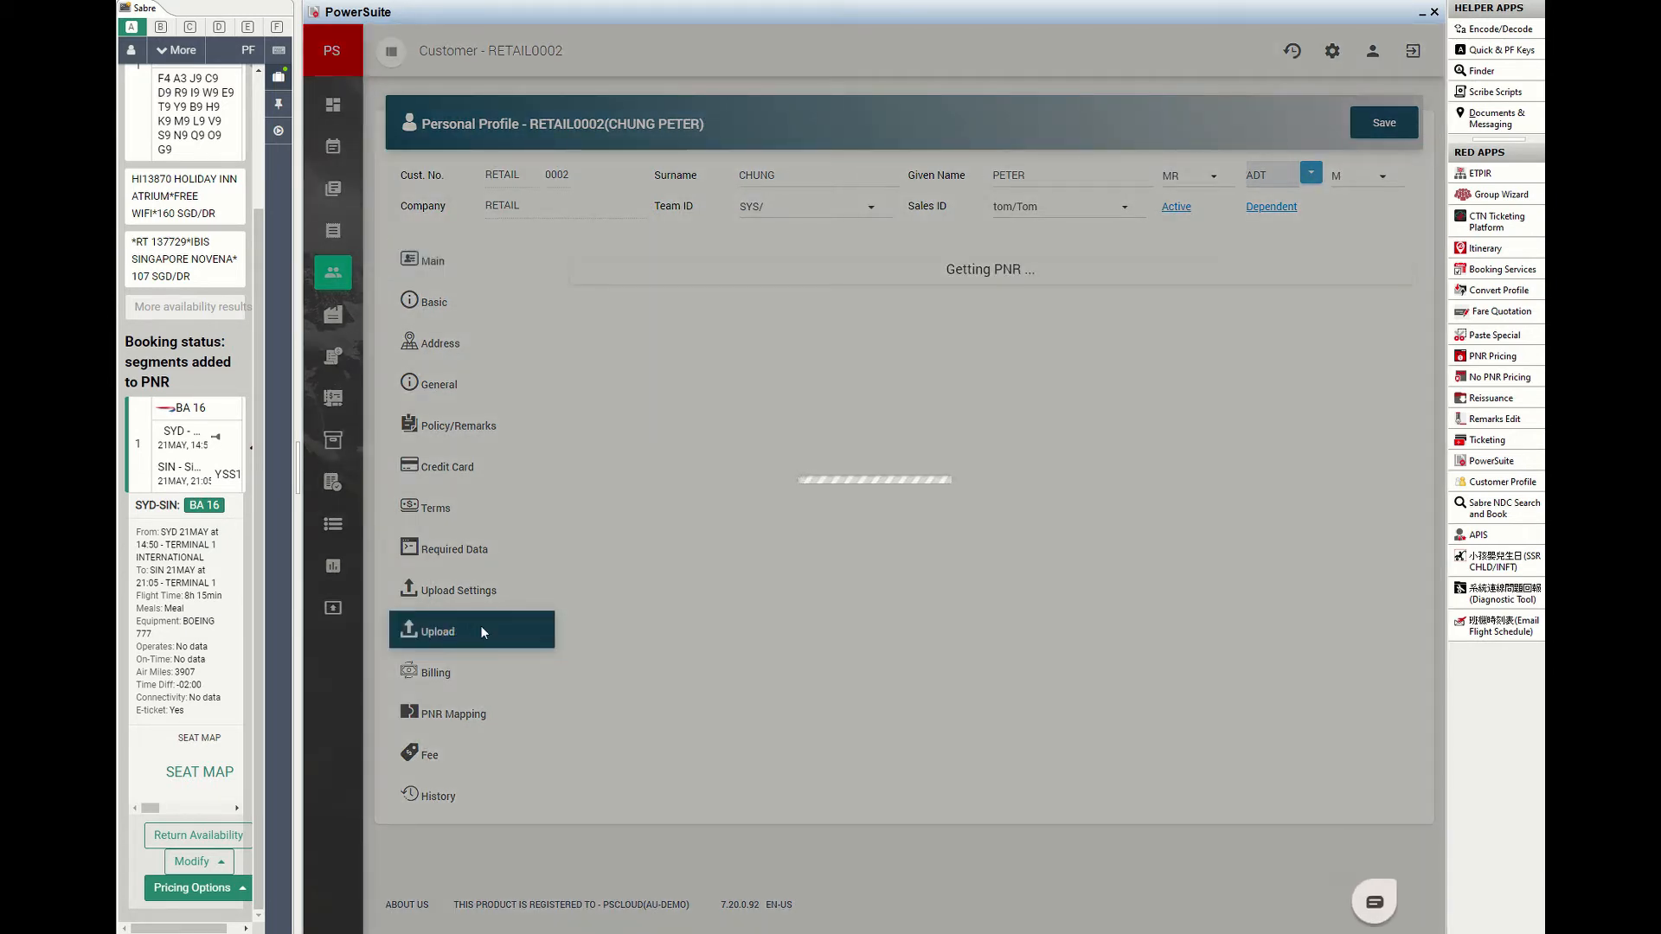
click(438, 631)
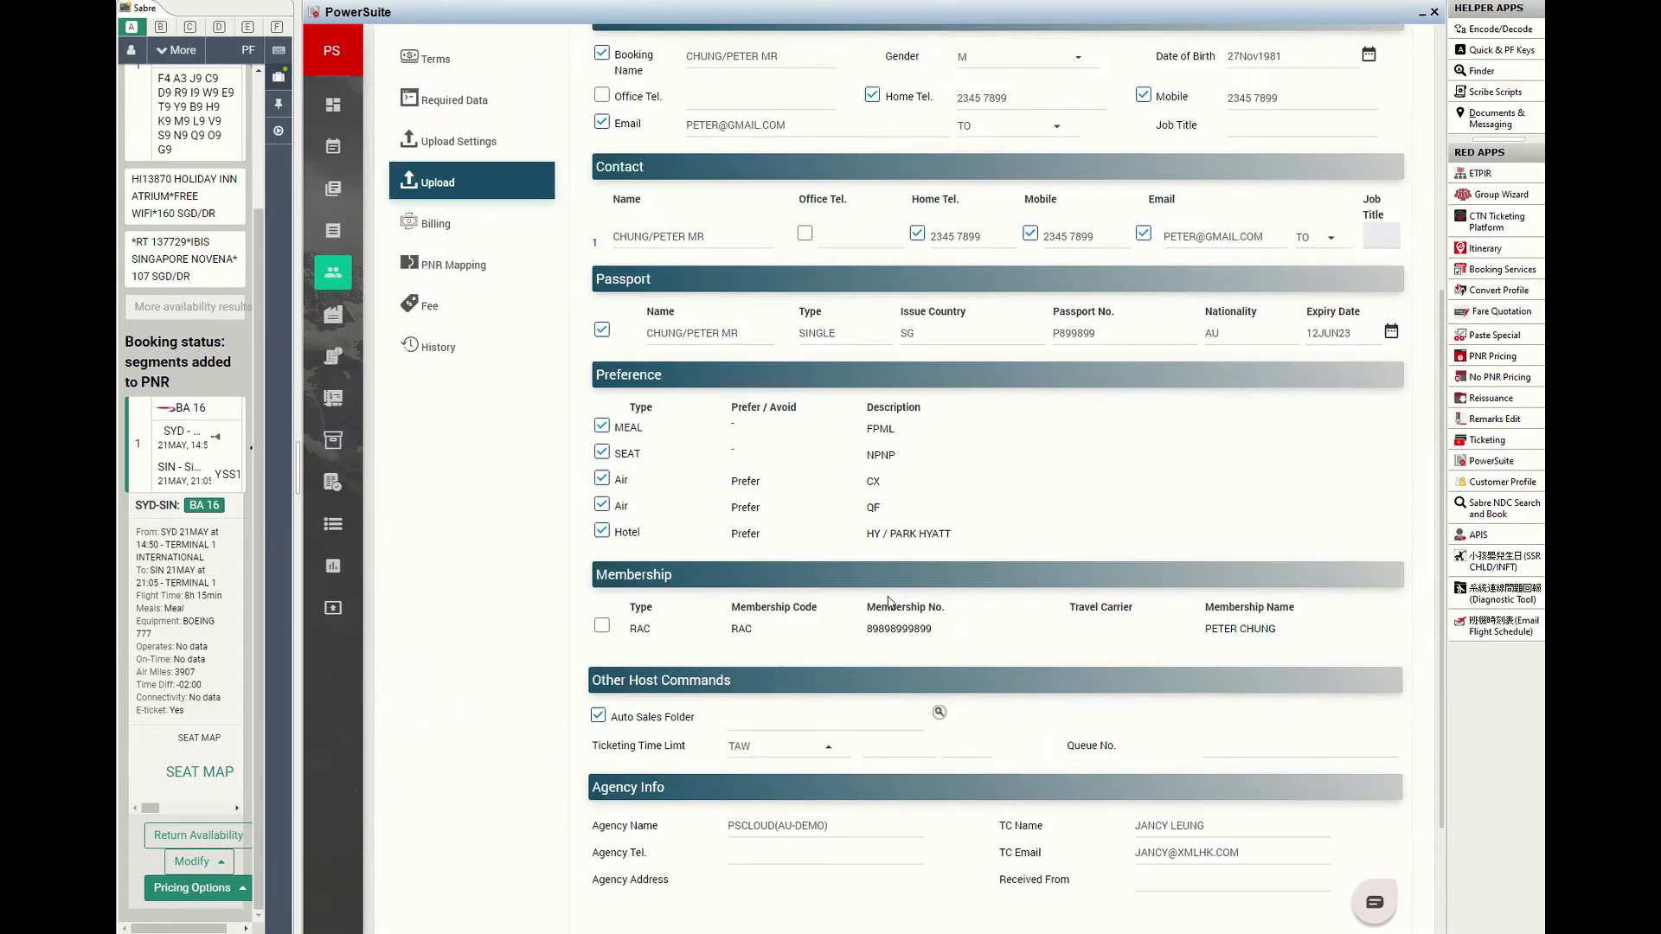
scroll(down, 3)
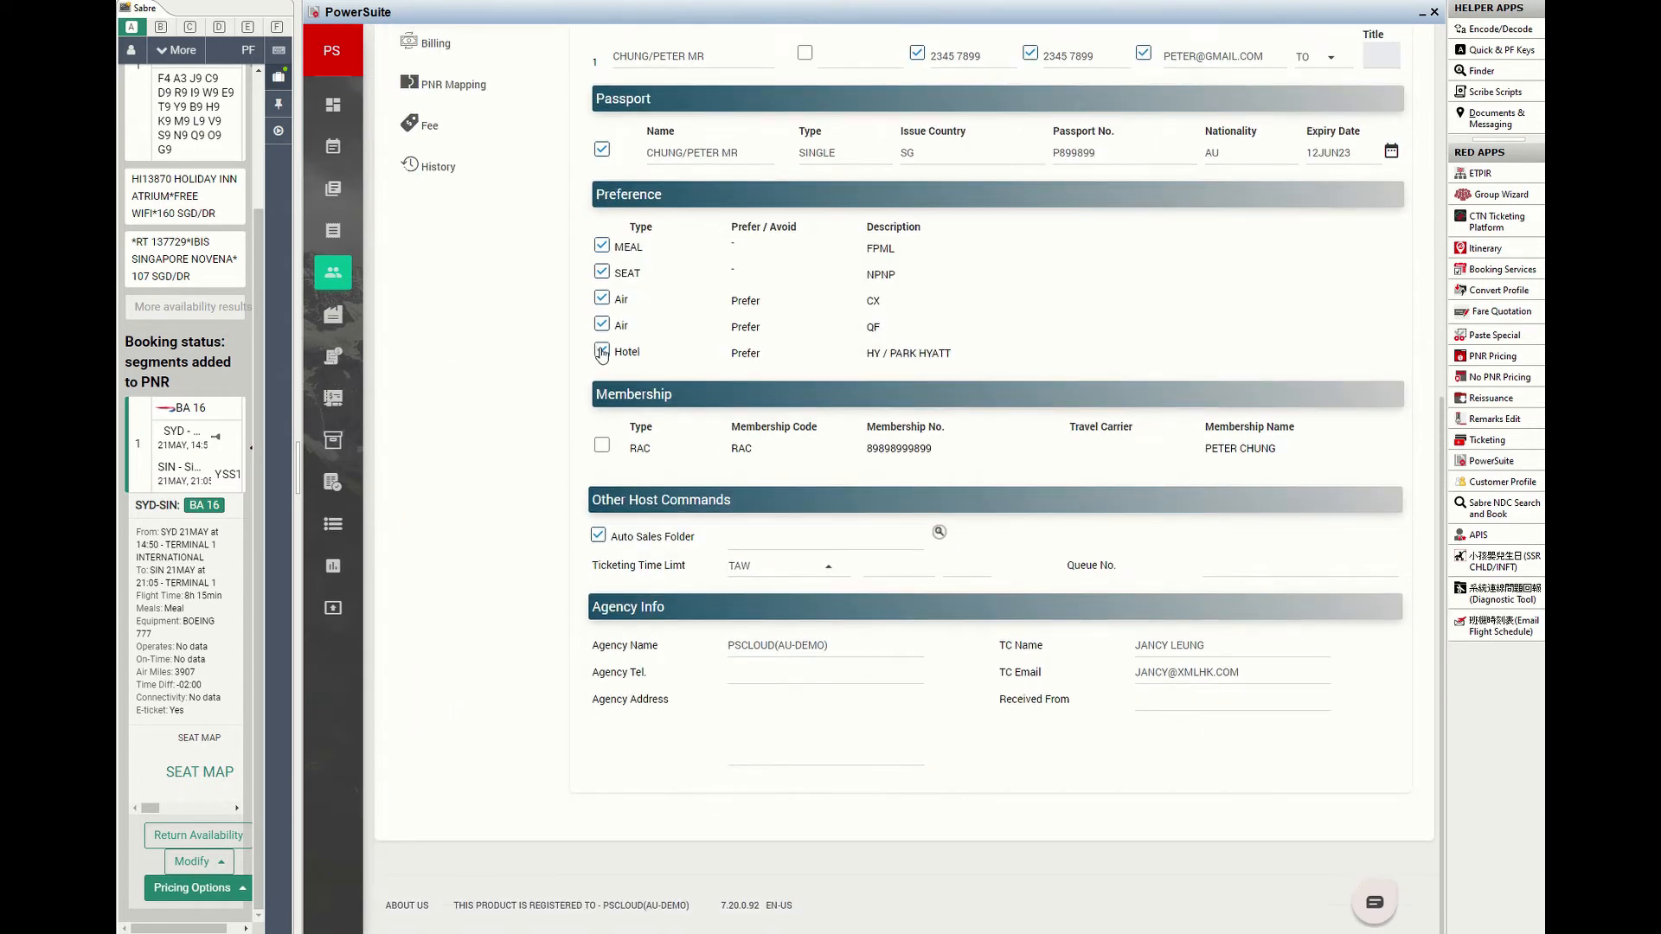
text(PE)
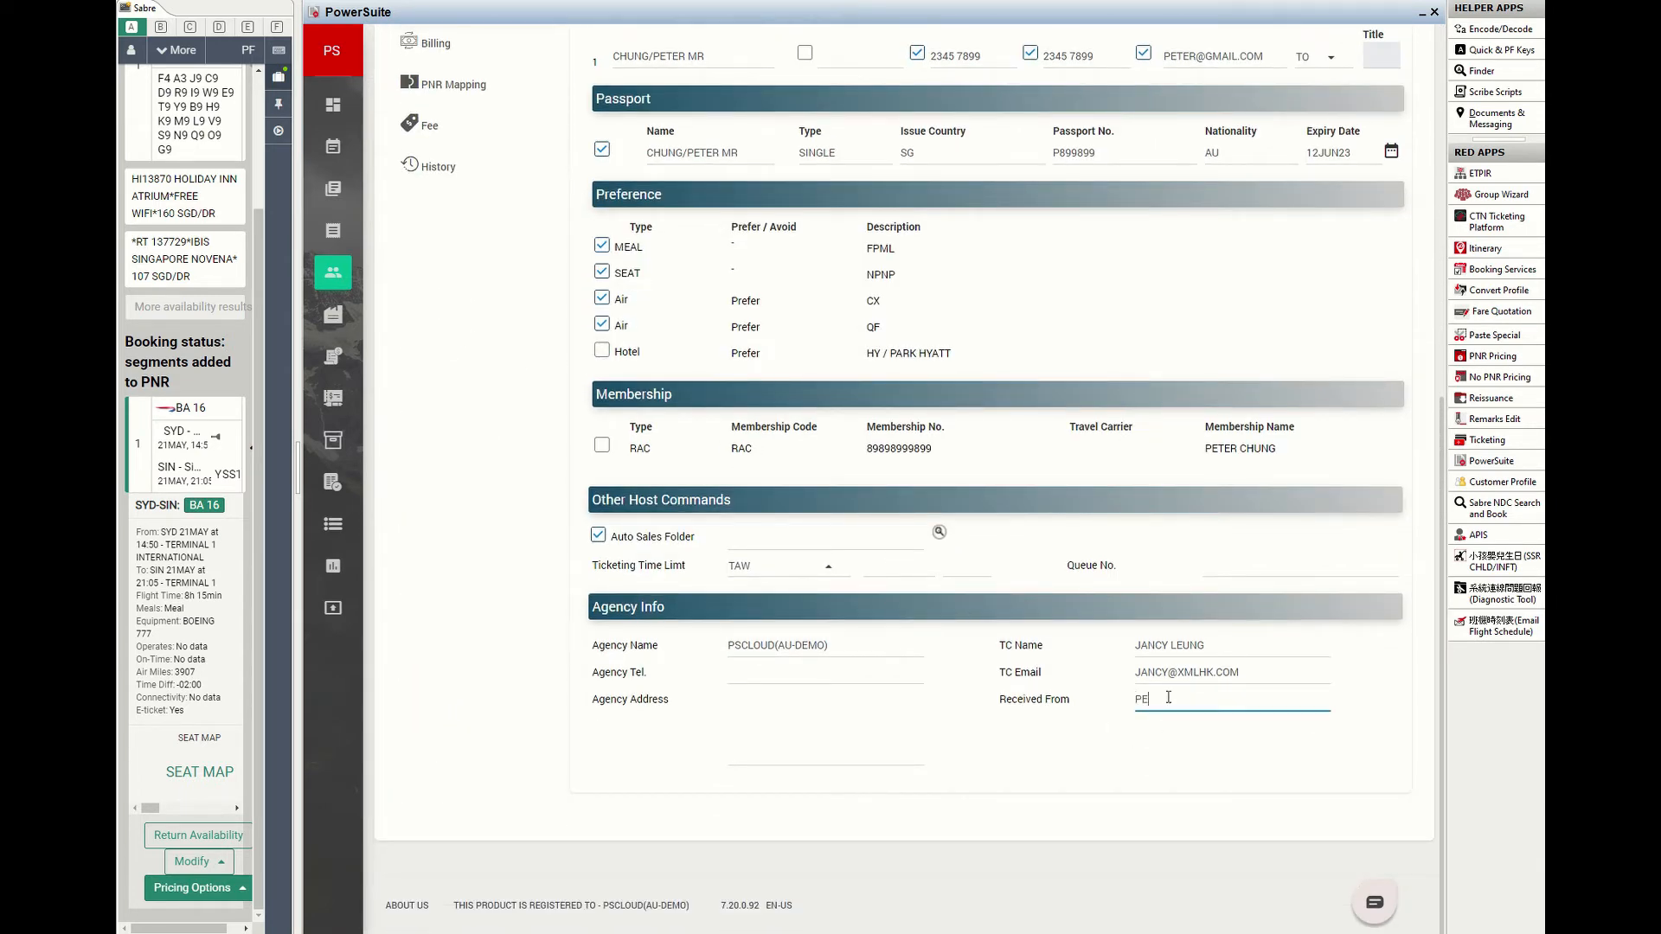
scroll(up, 3)
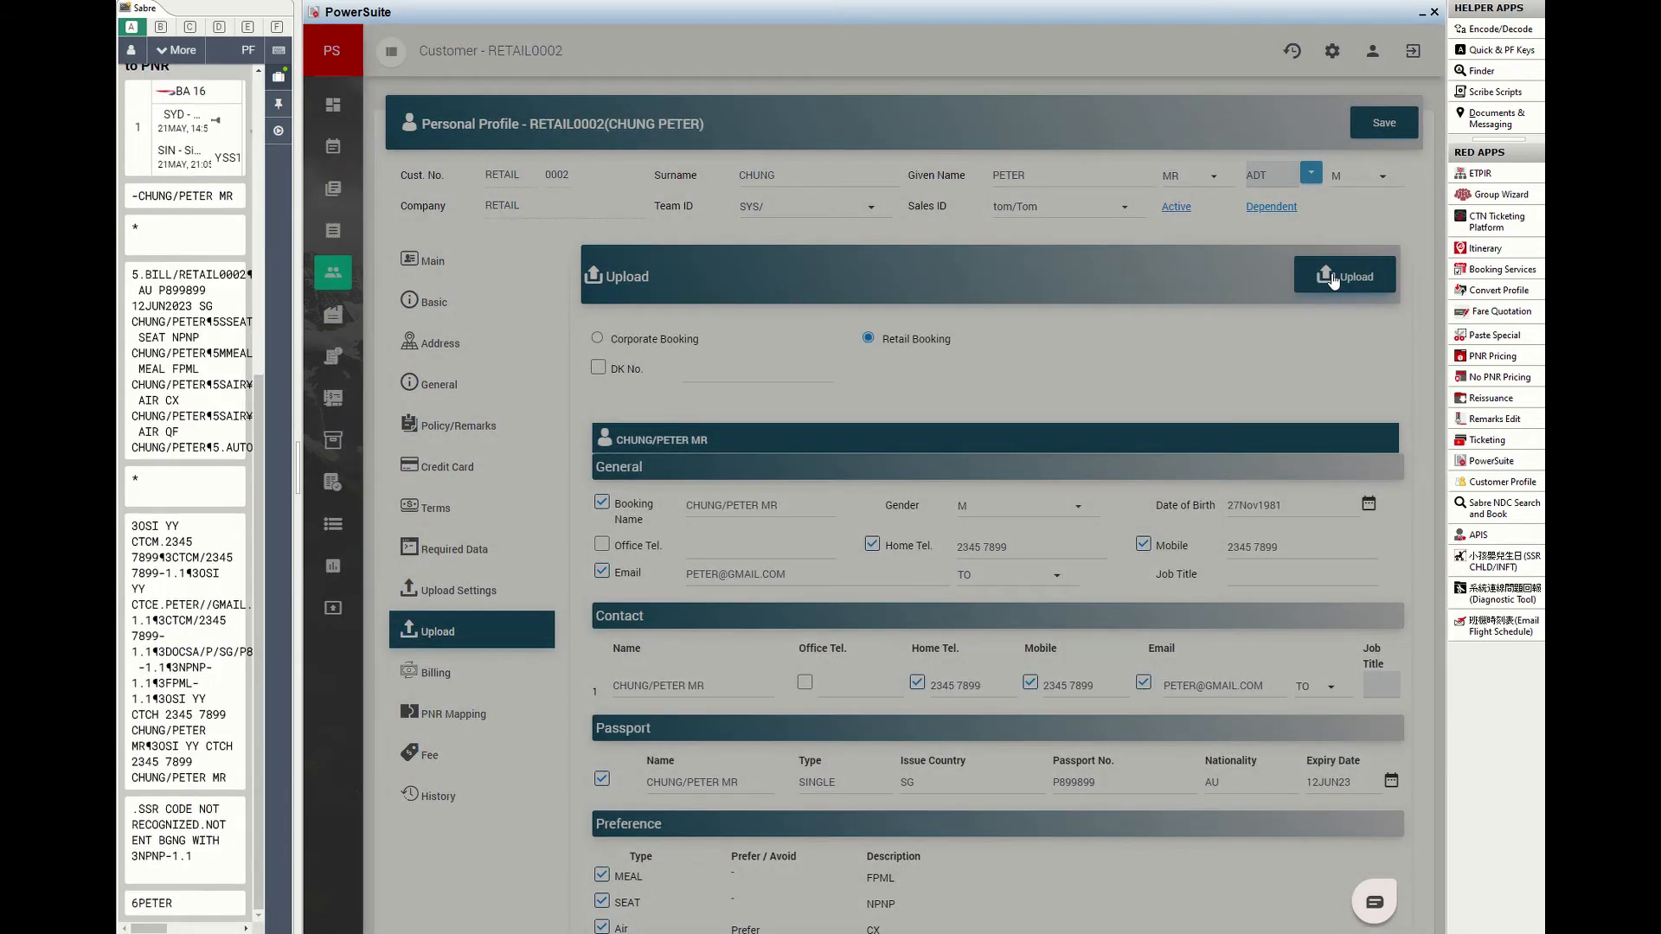
scroll(down, 3)
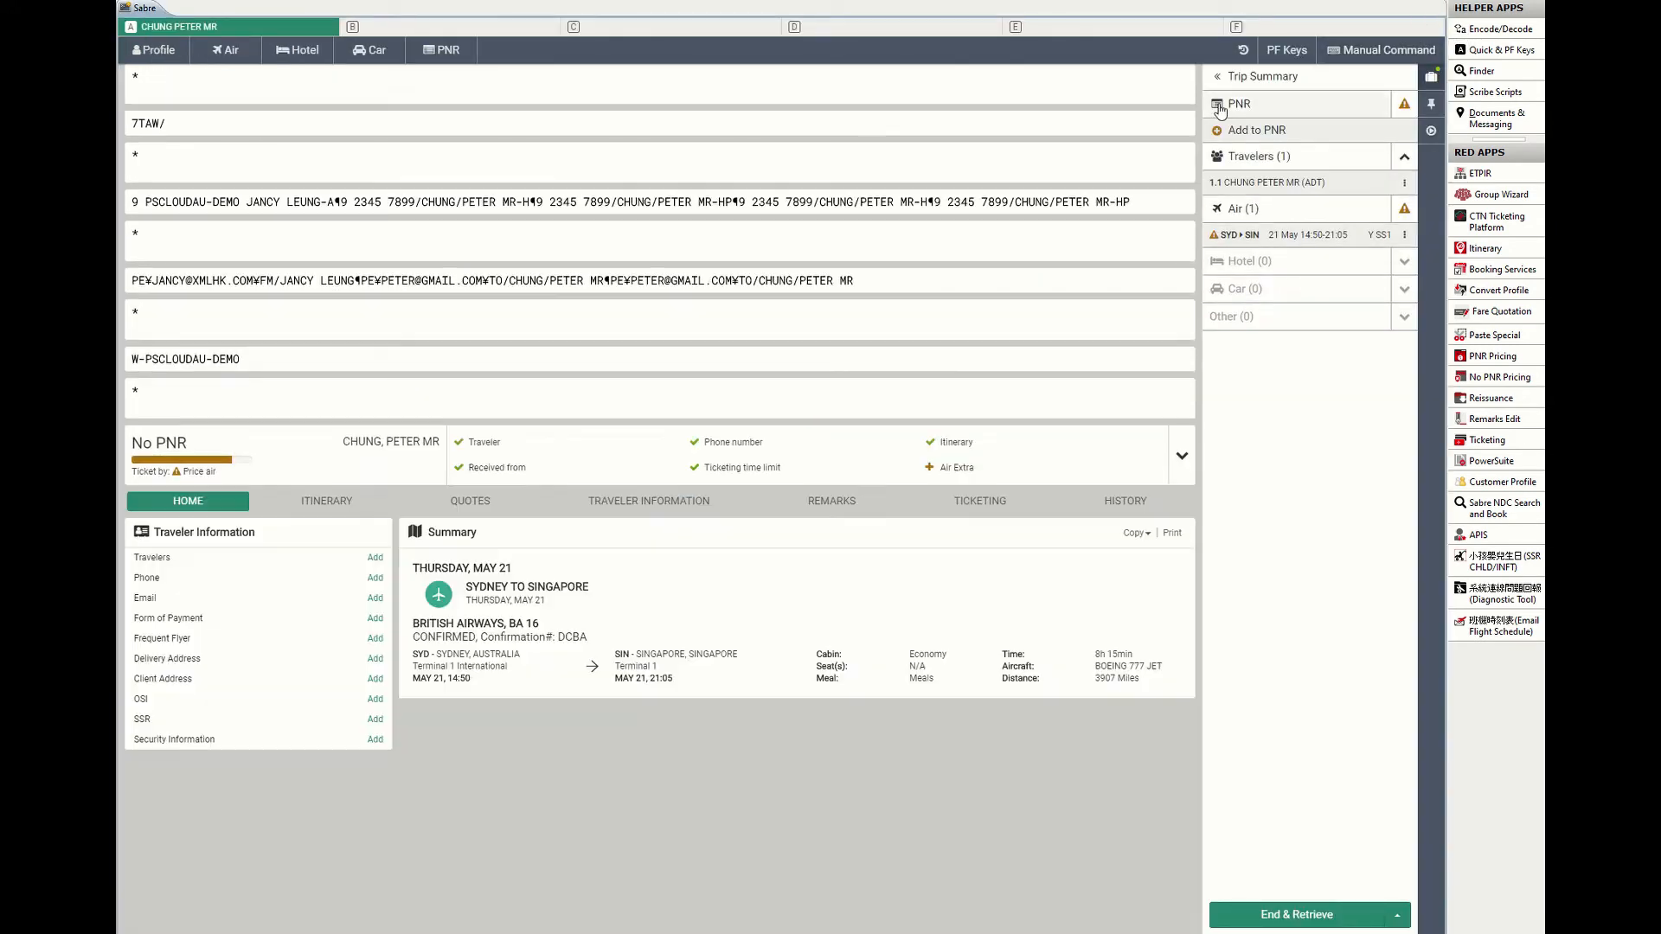
- Price the itinerary at SGD 1,370.40, retain the quote, and end the PNR for a locator
click(326, 500)
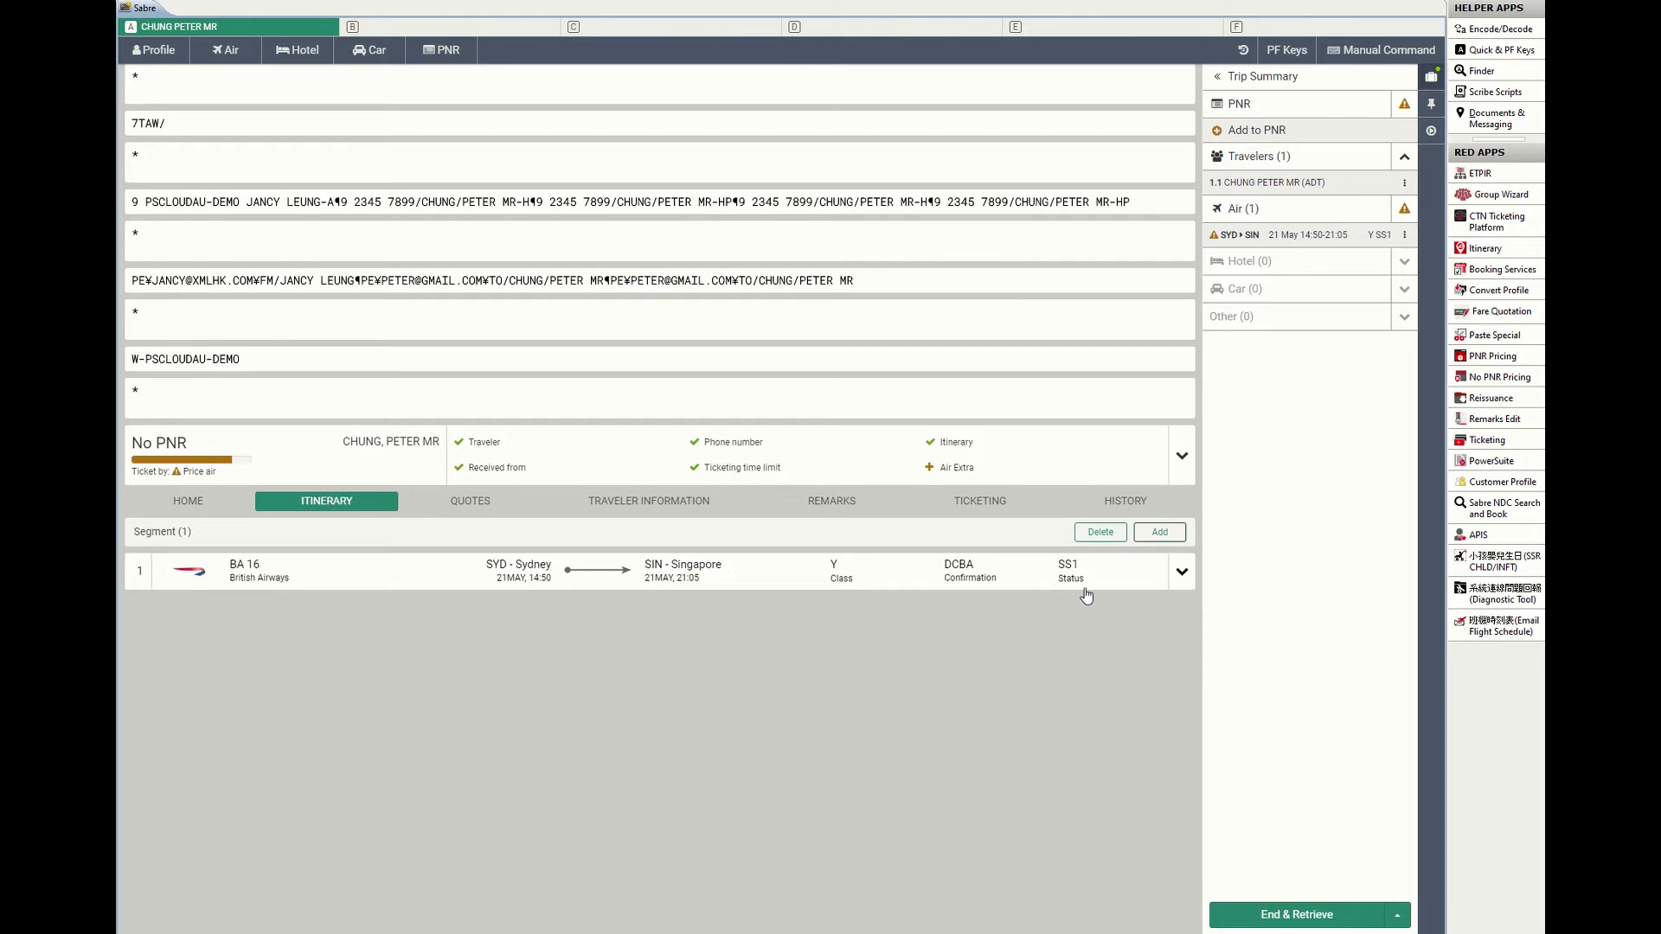
click(1127, 693)
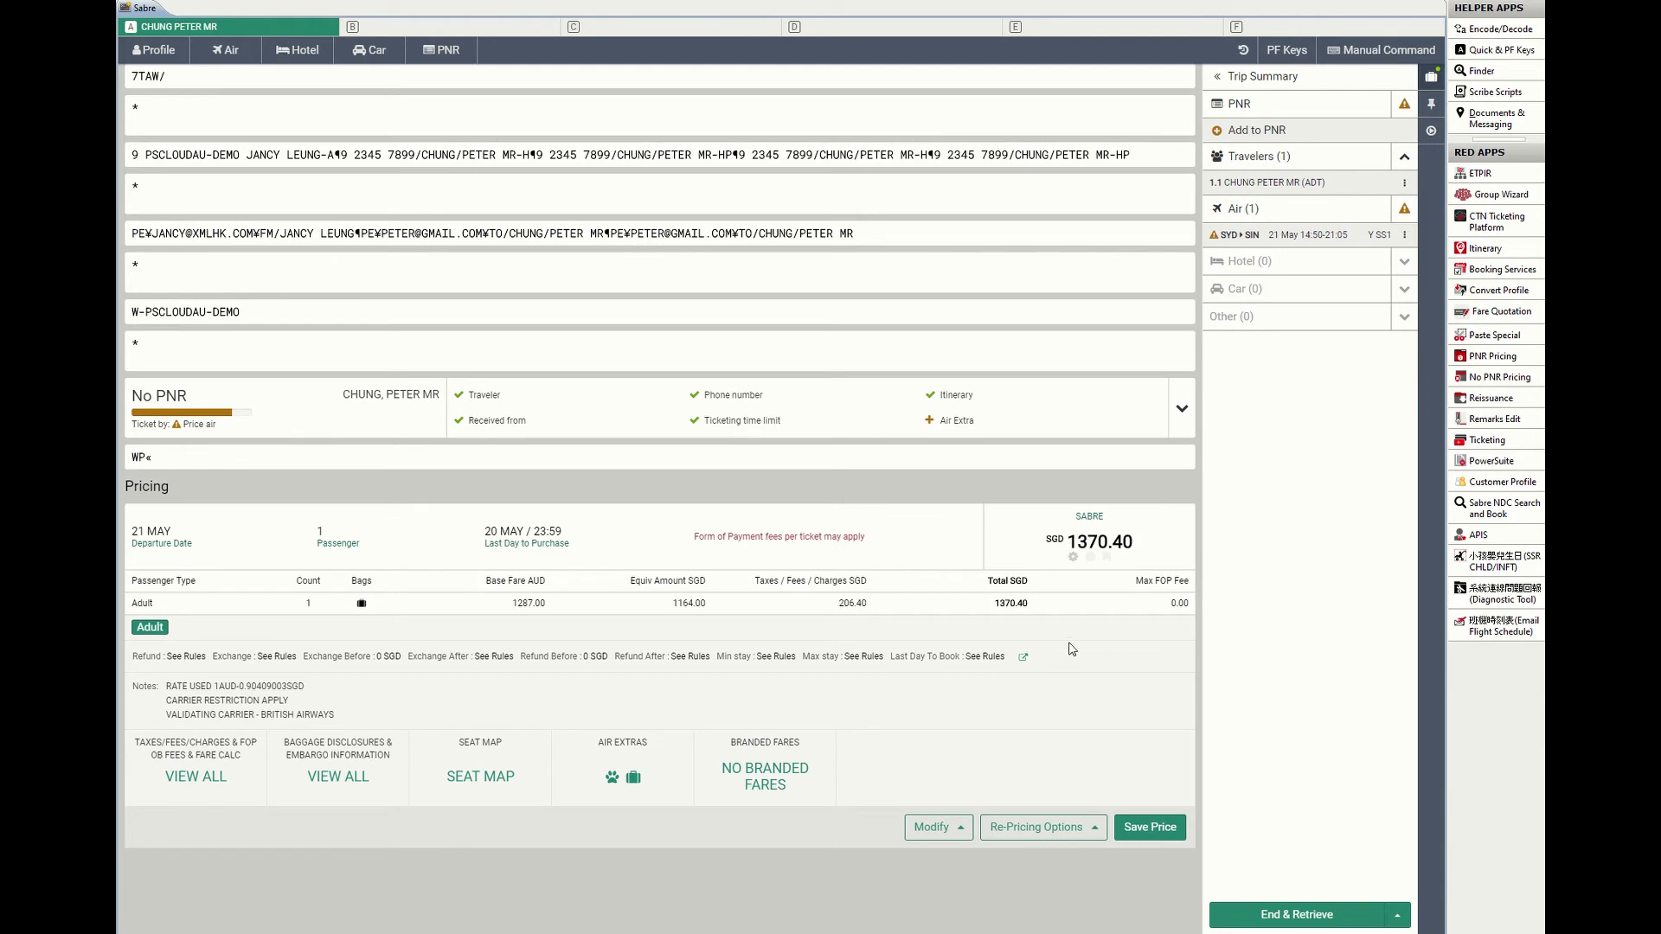
click(1150, 827)
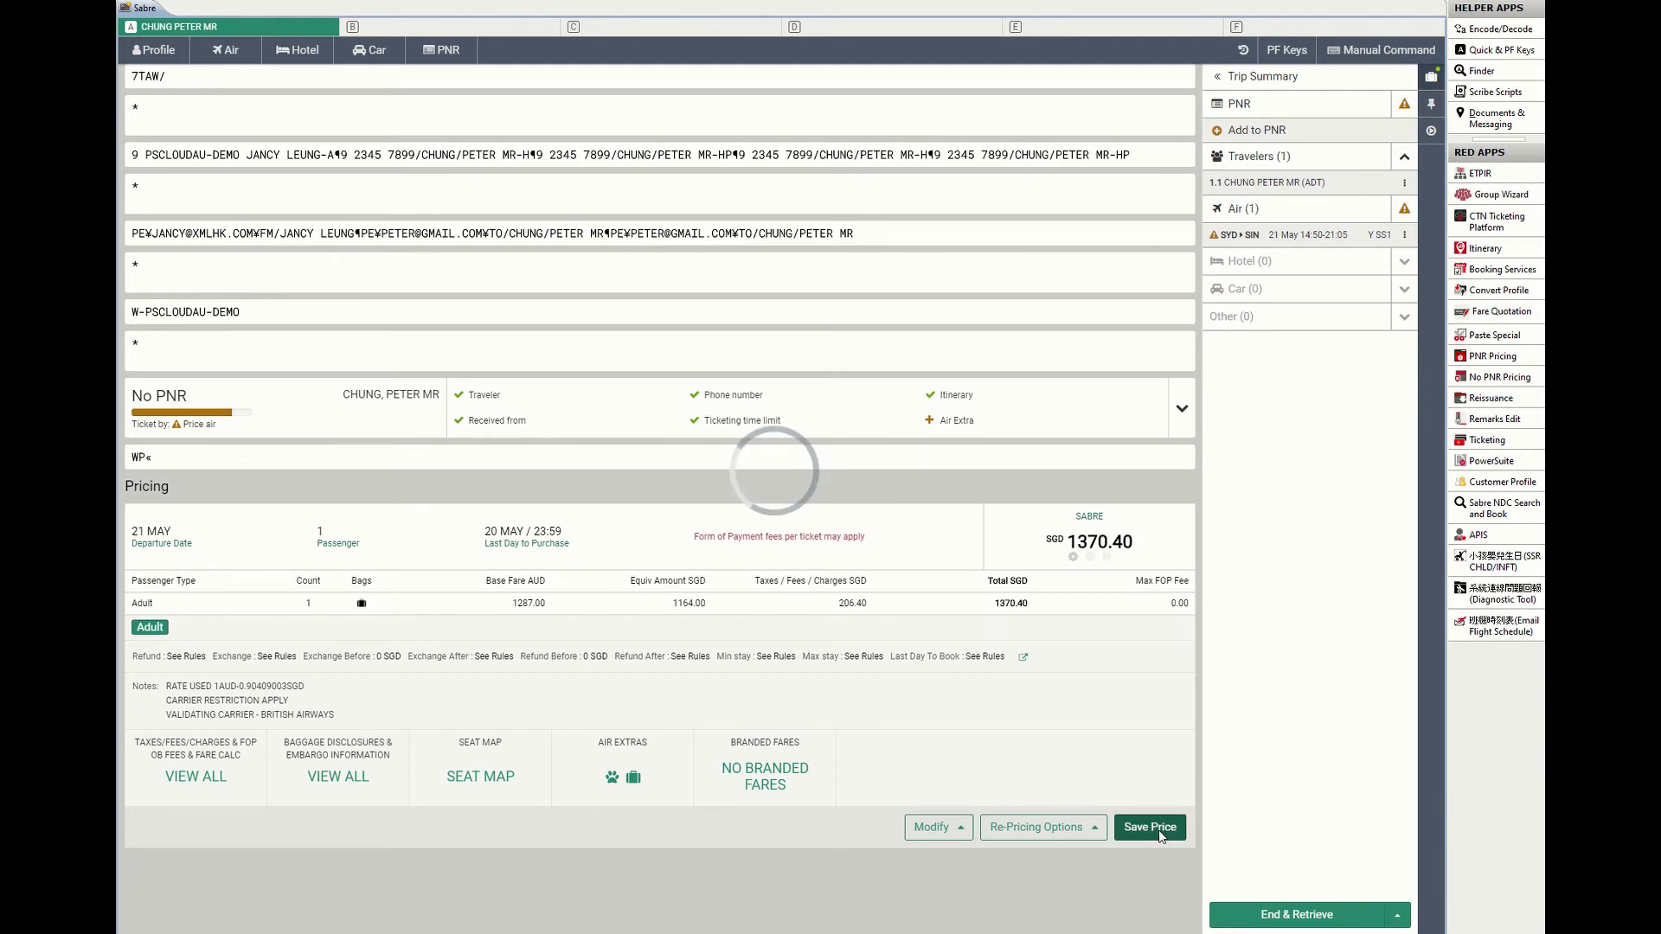
click(1149, 826)
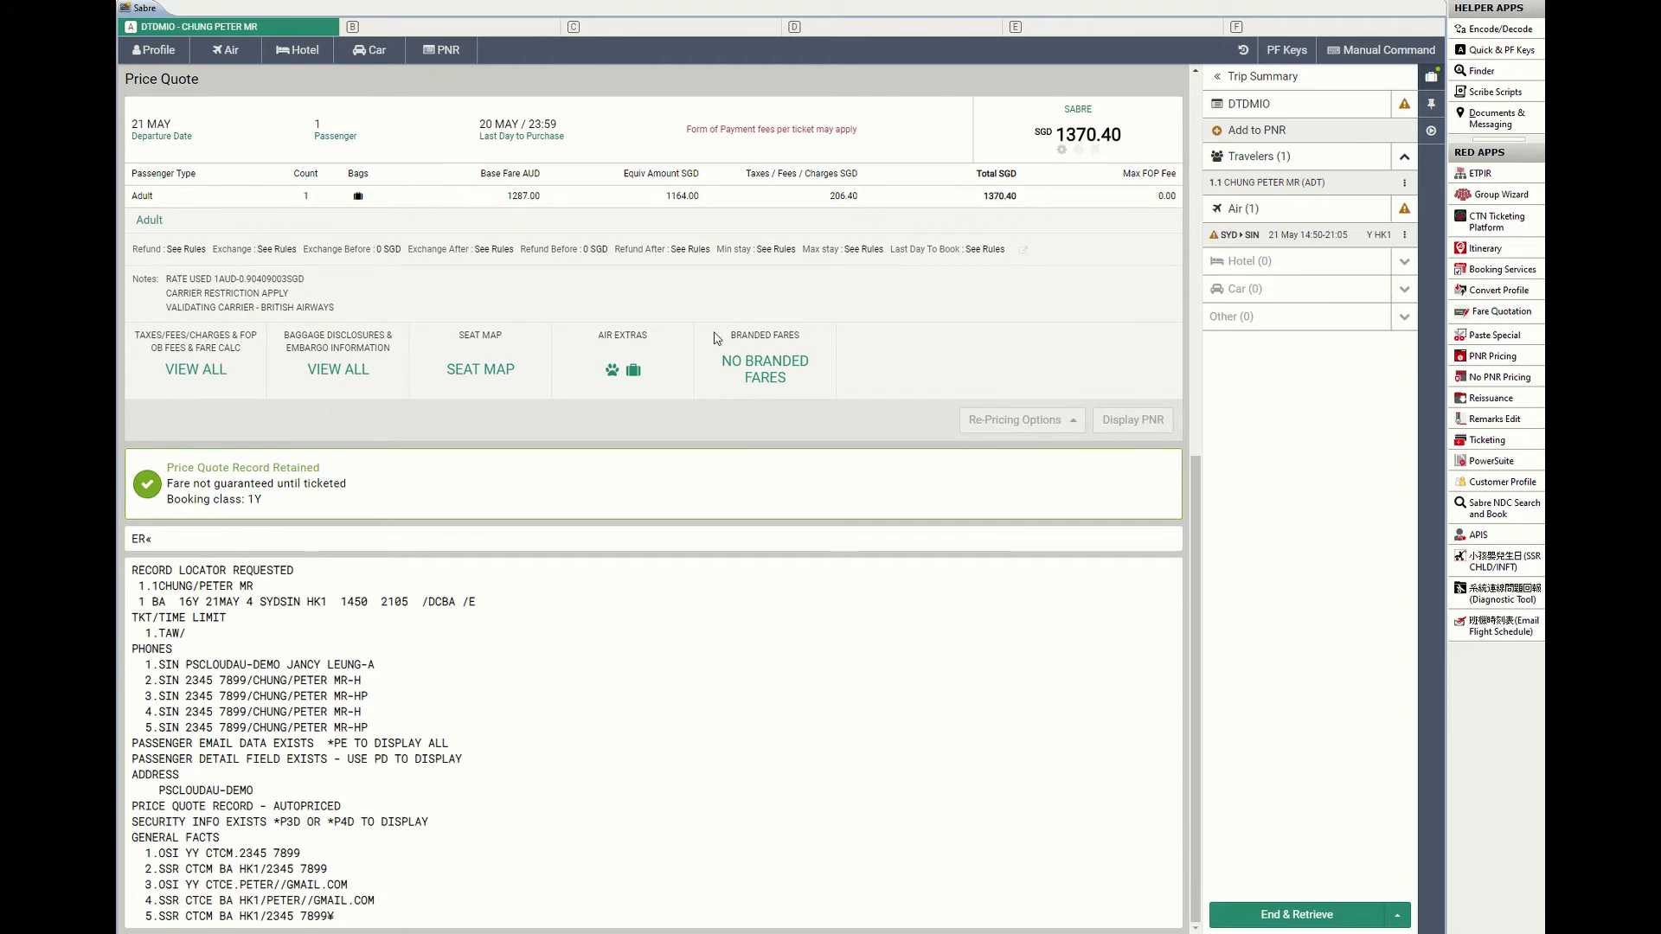
- Select record locator DTDMIO in the PNR summary and switch to PowerSuite
click(1247, 103)
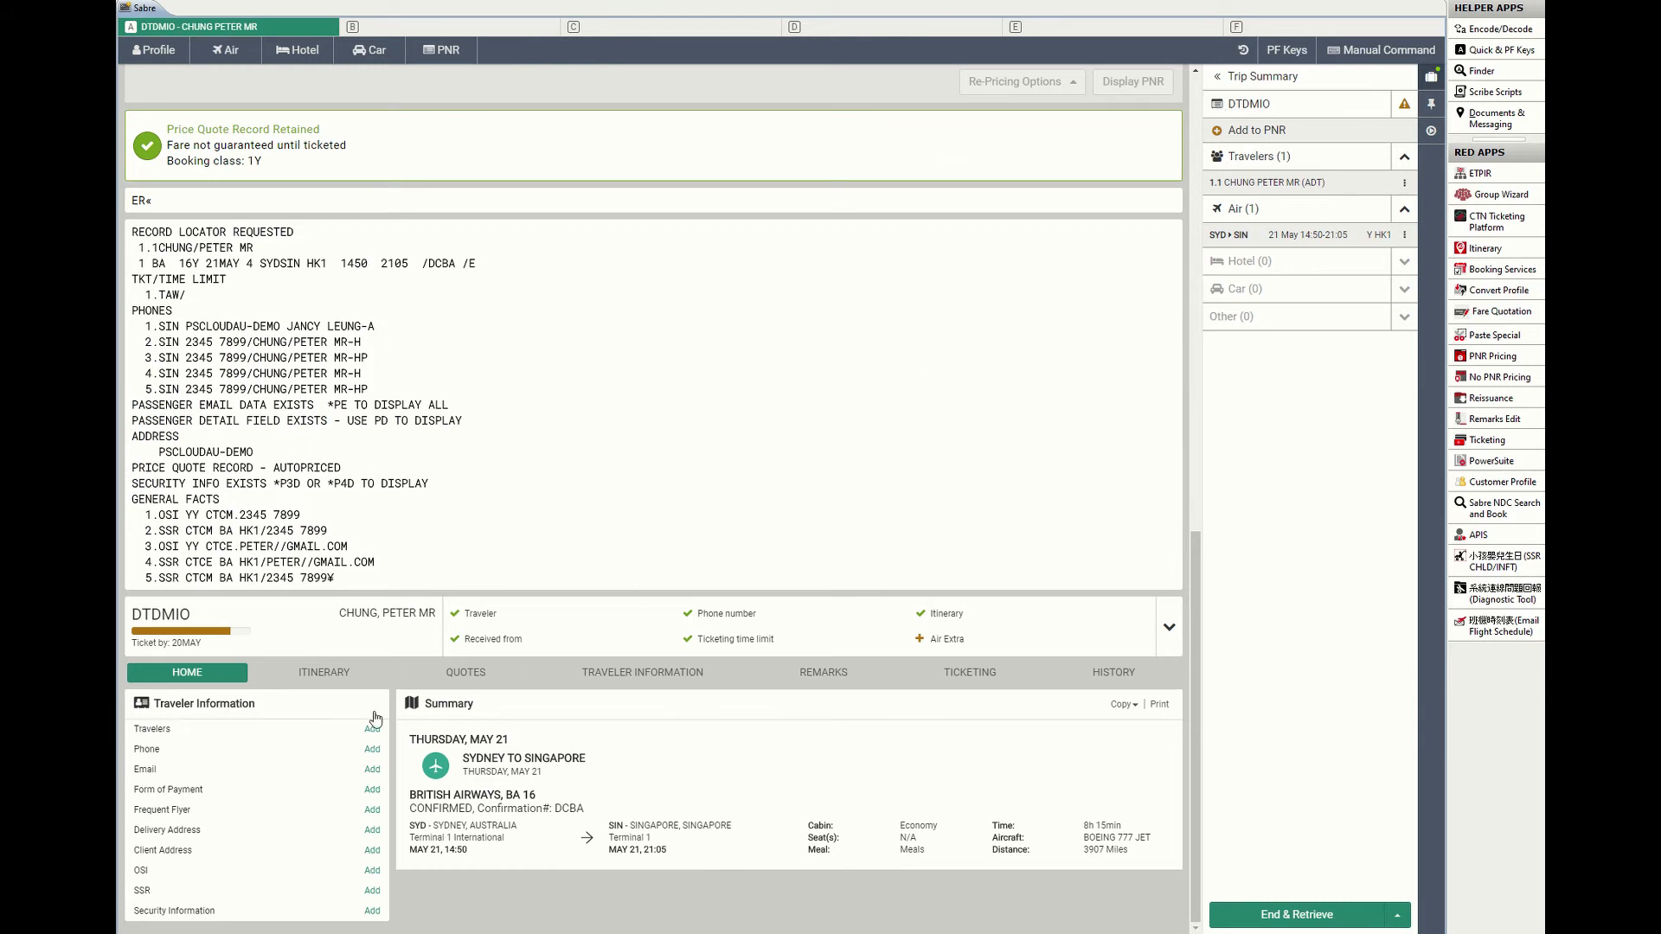
double_click(160, 614)
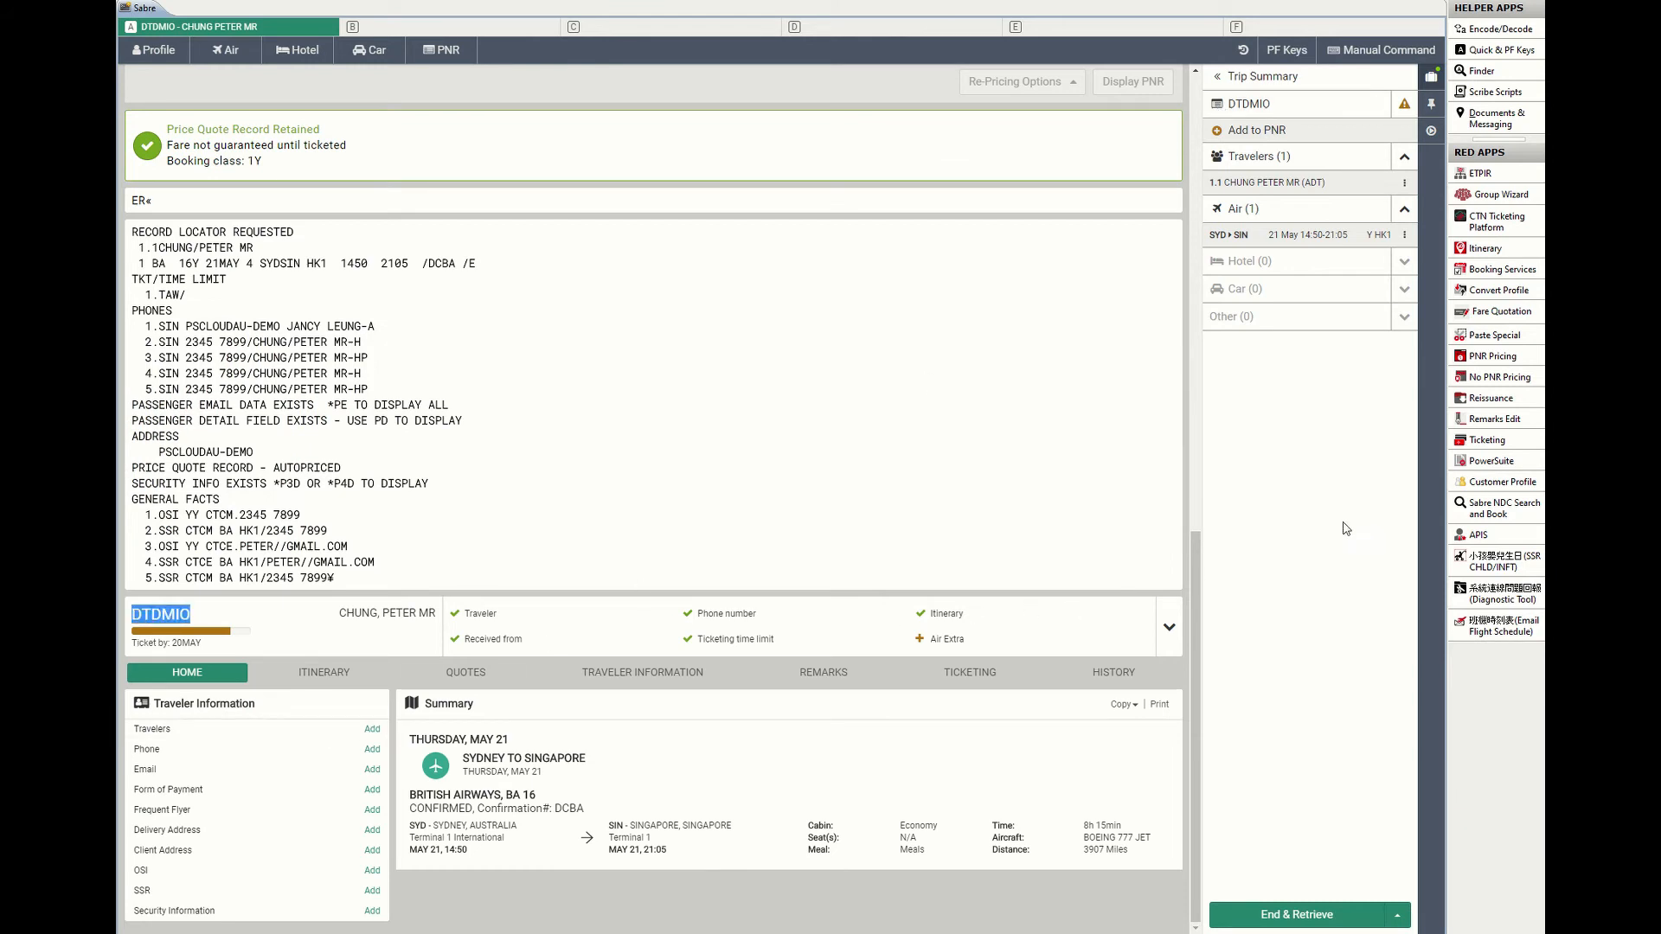
click(1488, 460)
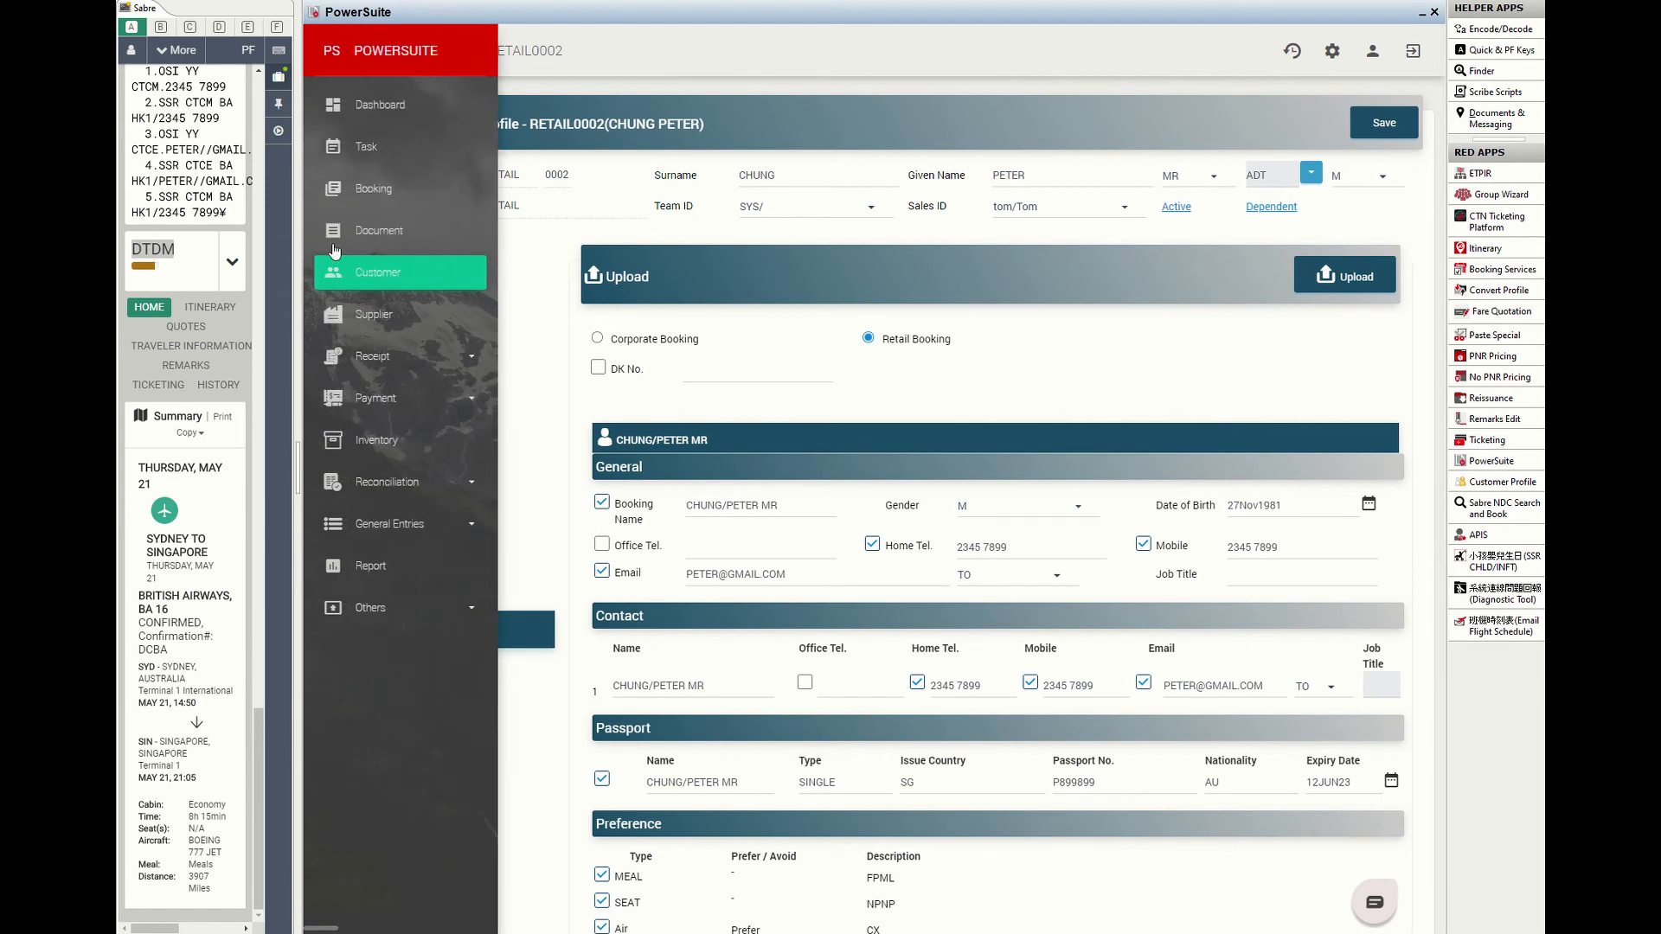
click(373, 188)
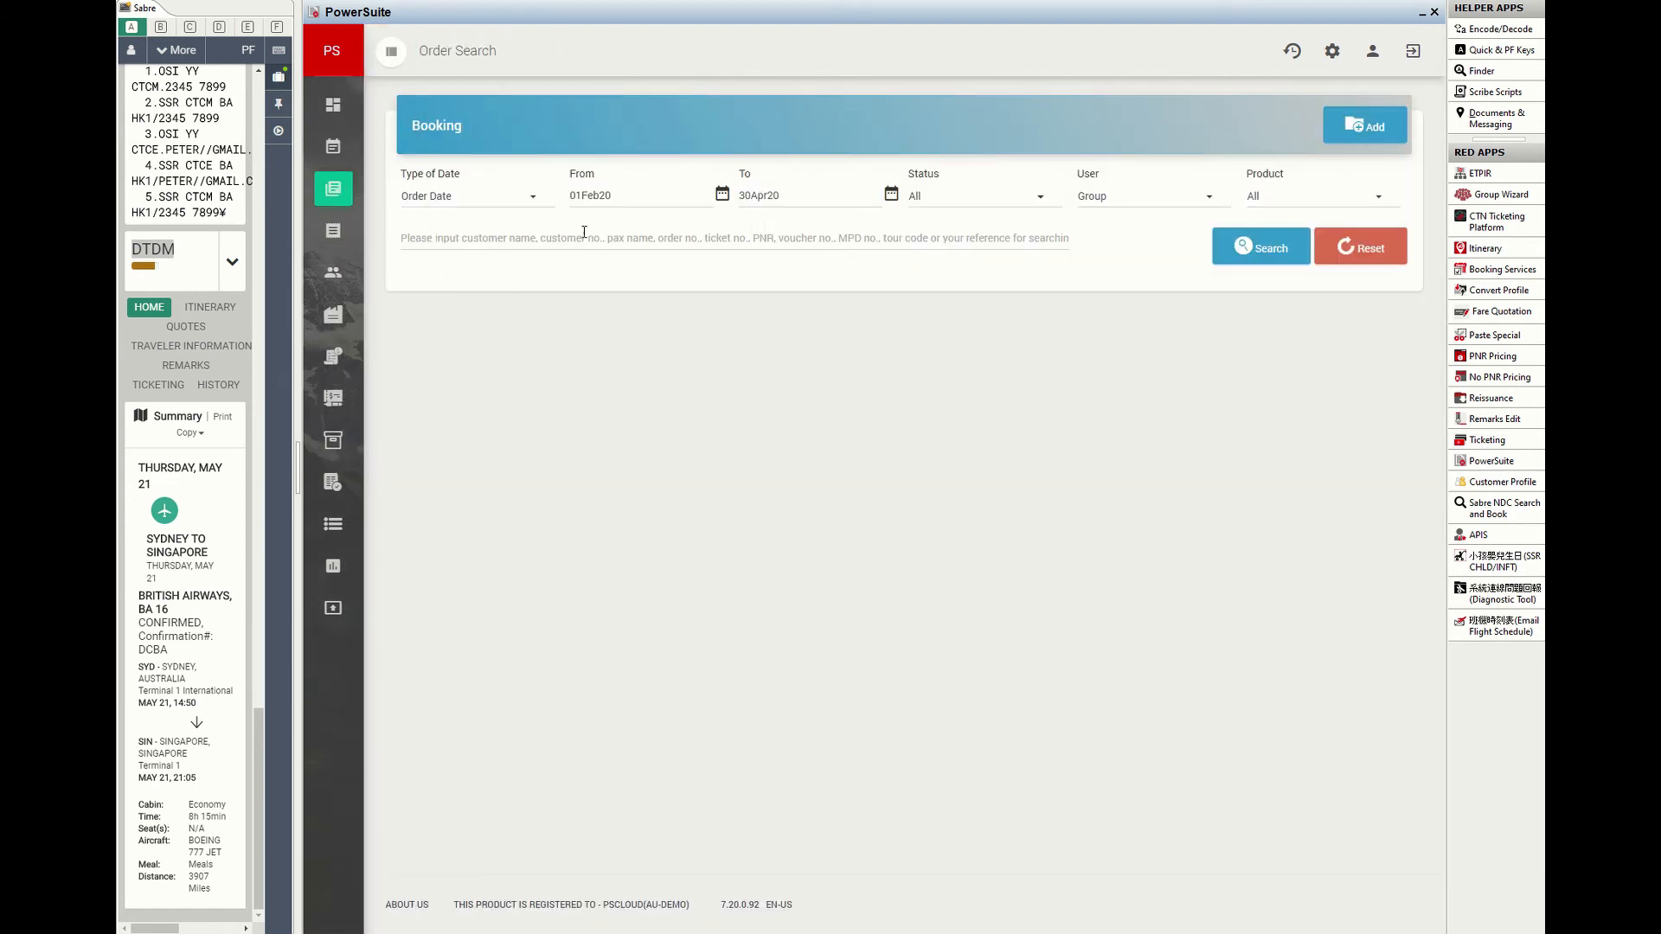
text(DTDMIO)
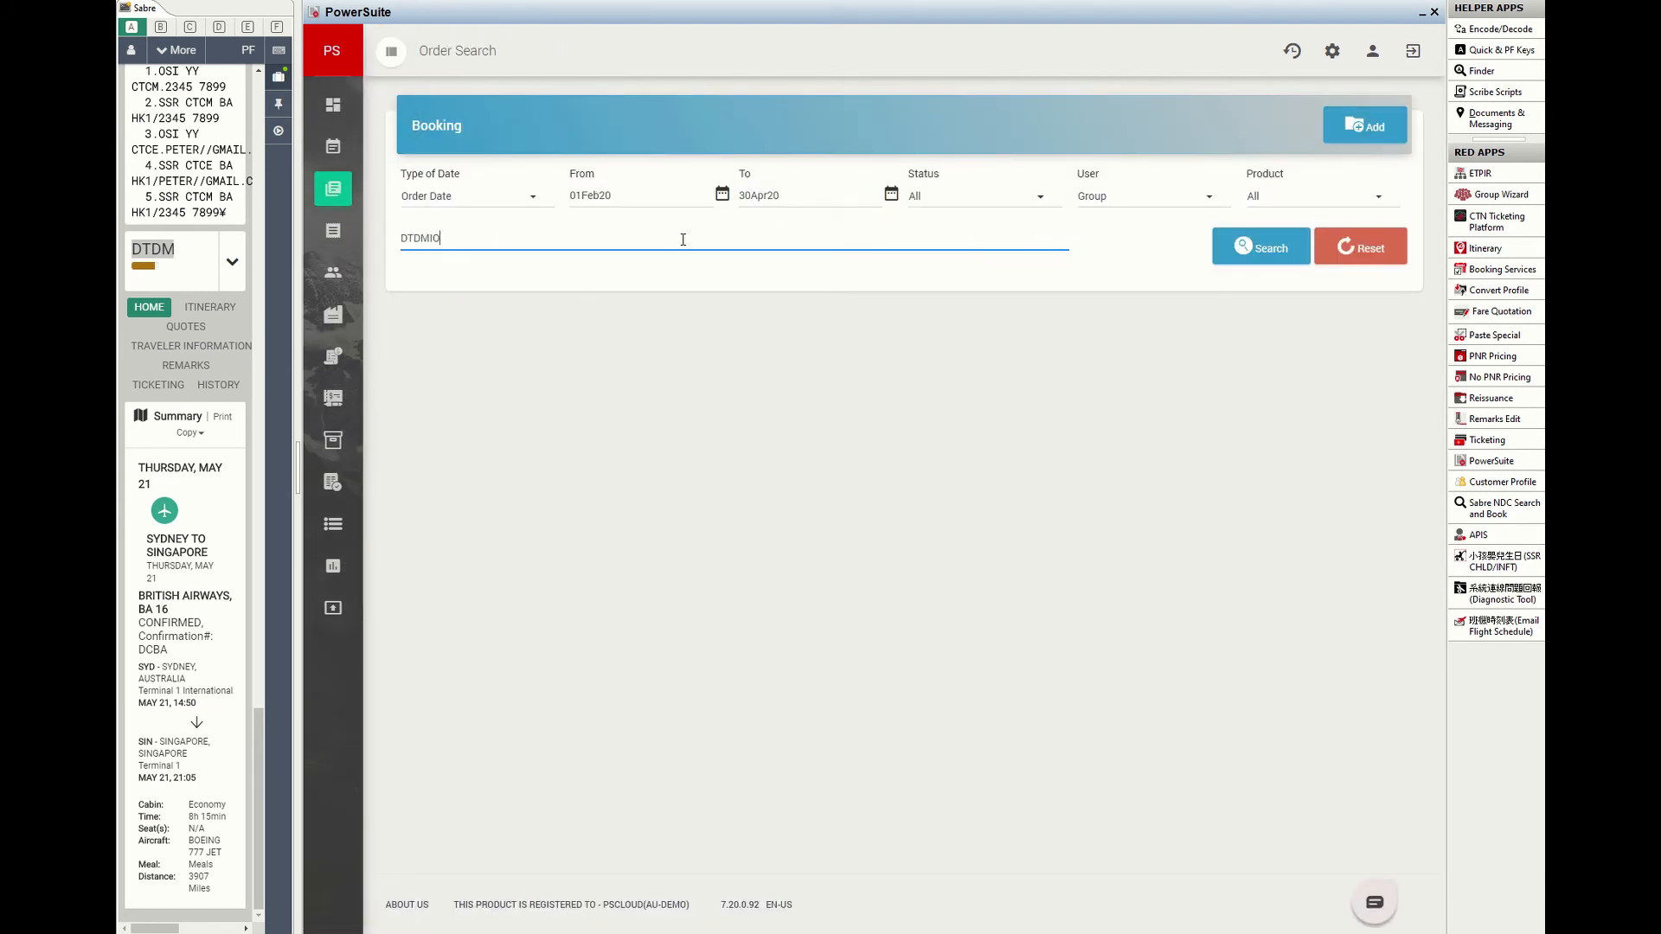
click(1259, 246)
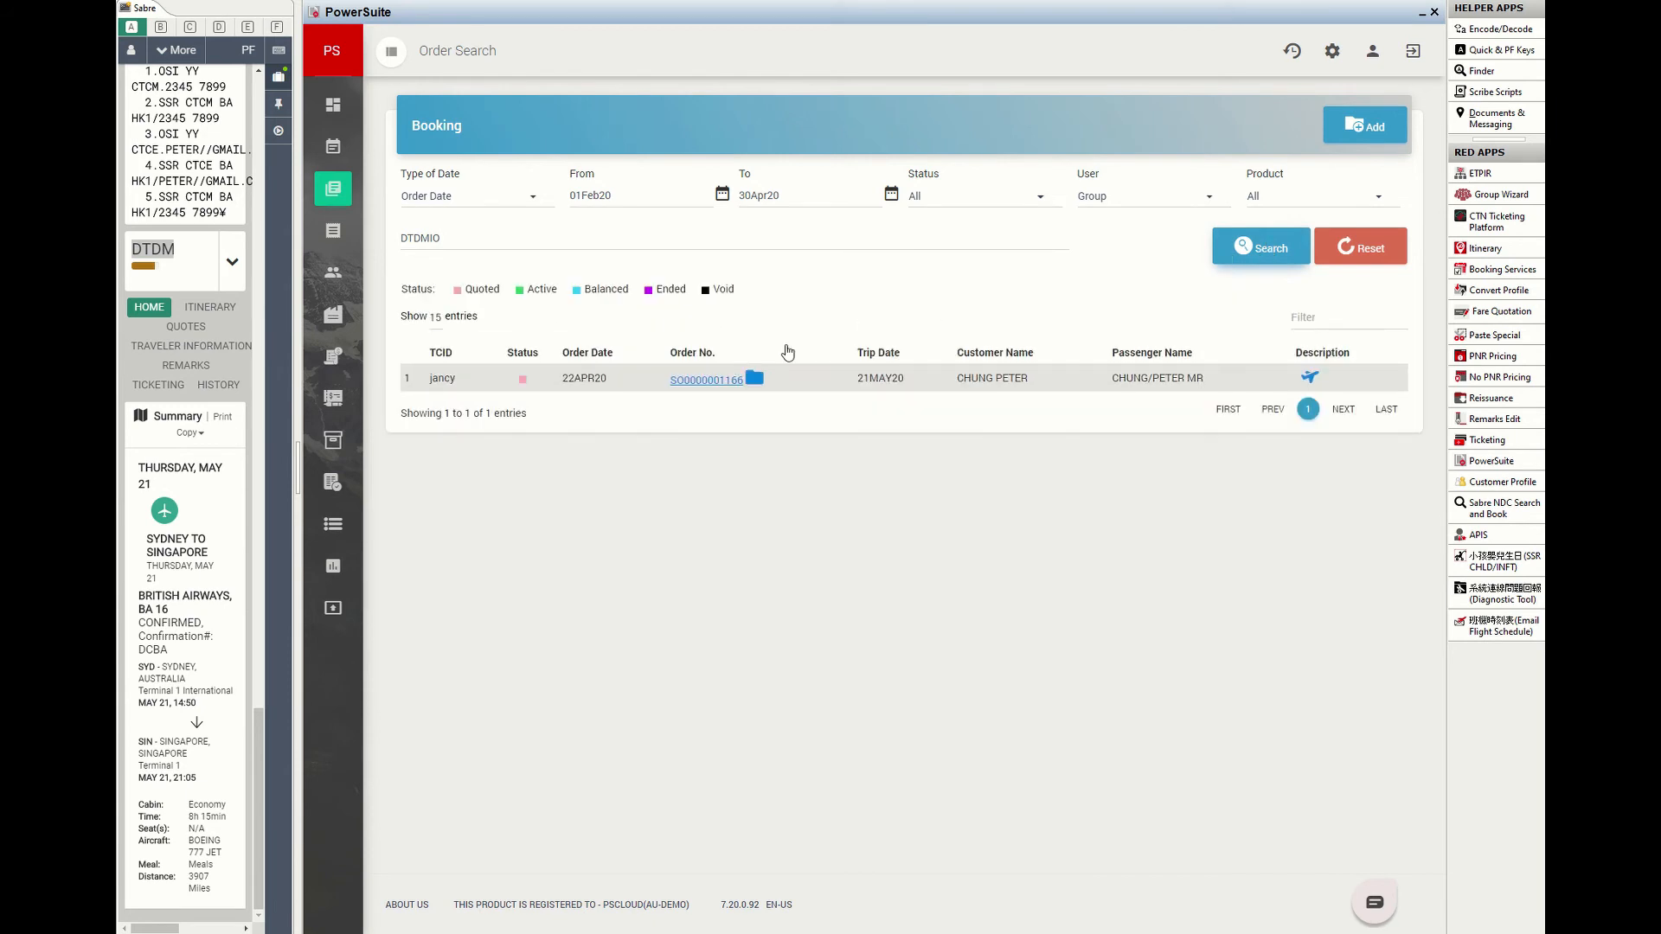
click(705, 378)
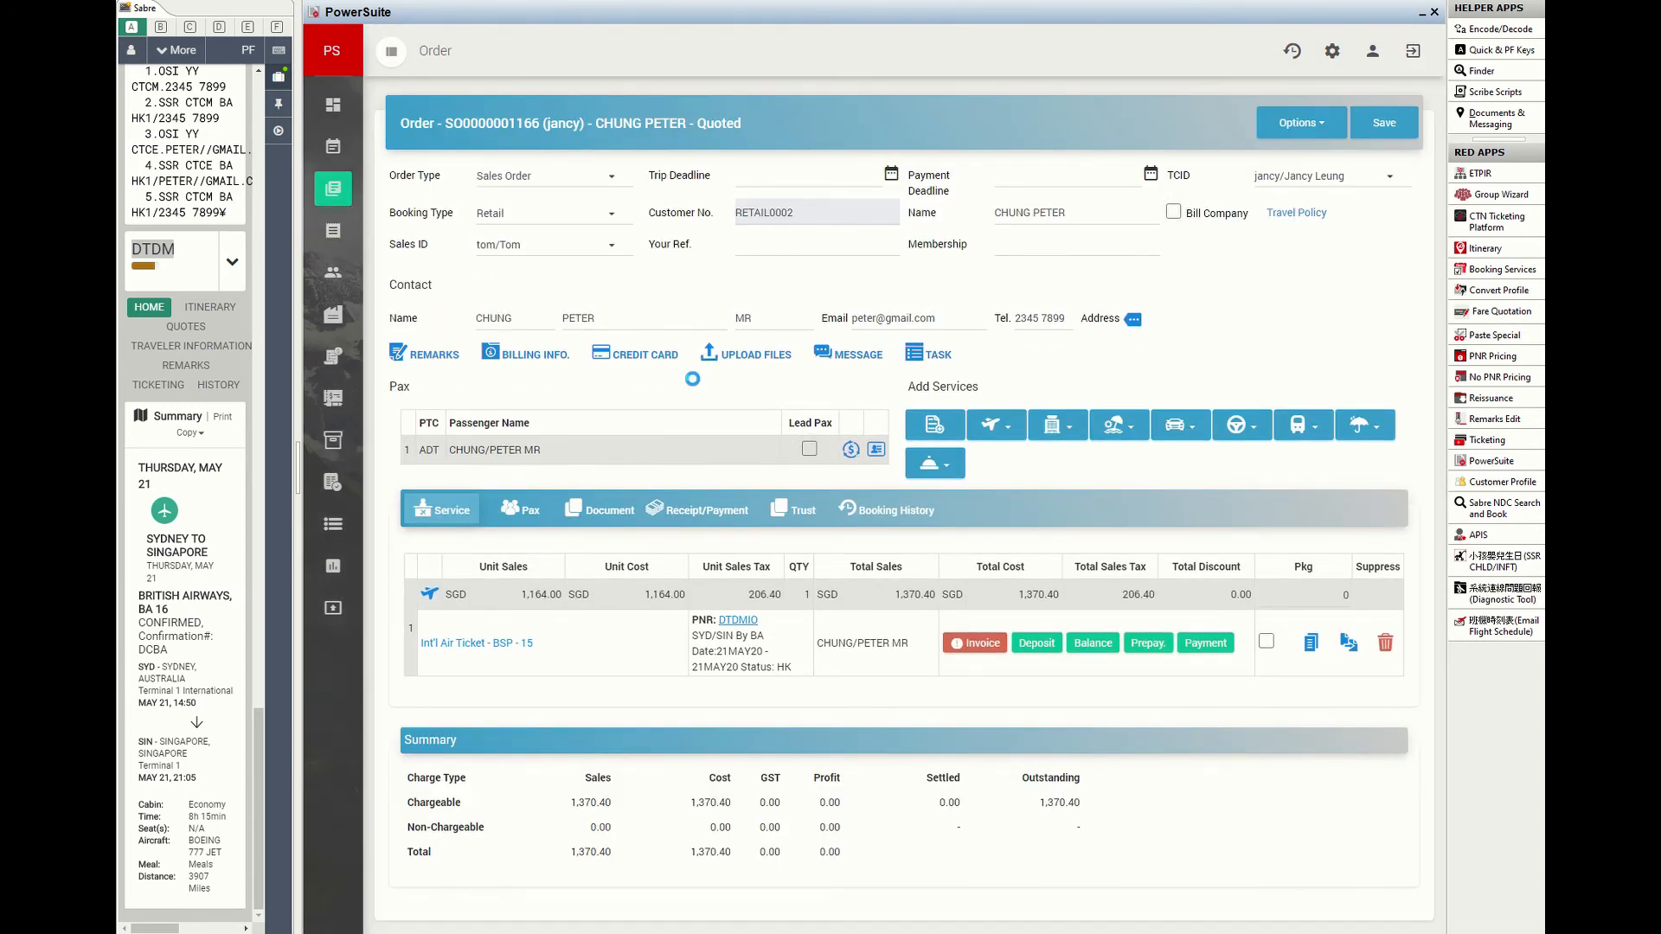
click(476, 642)
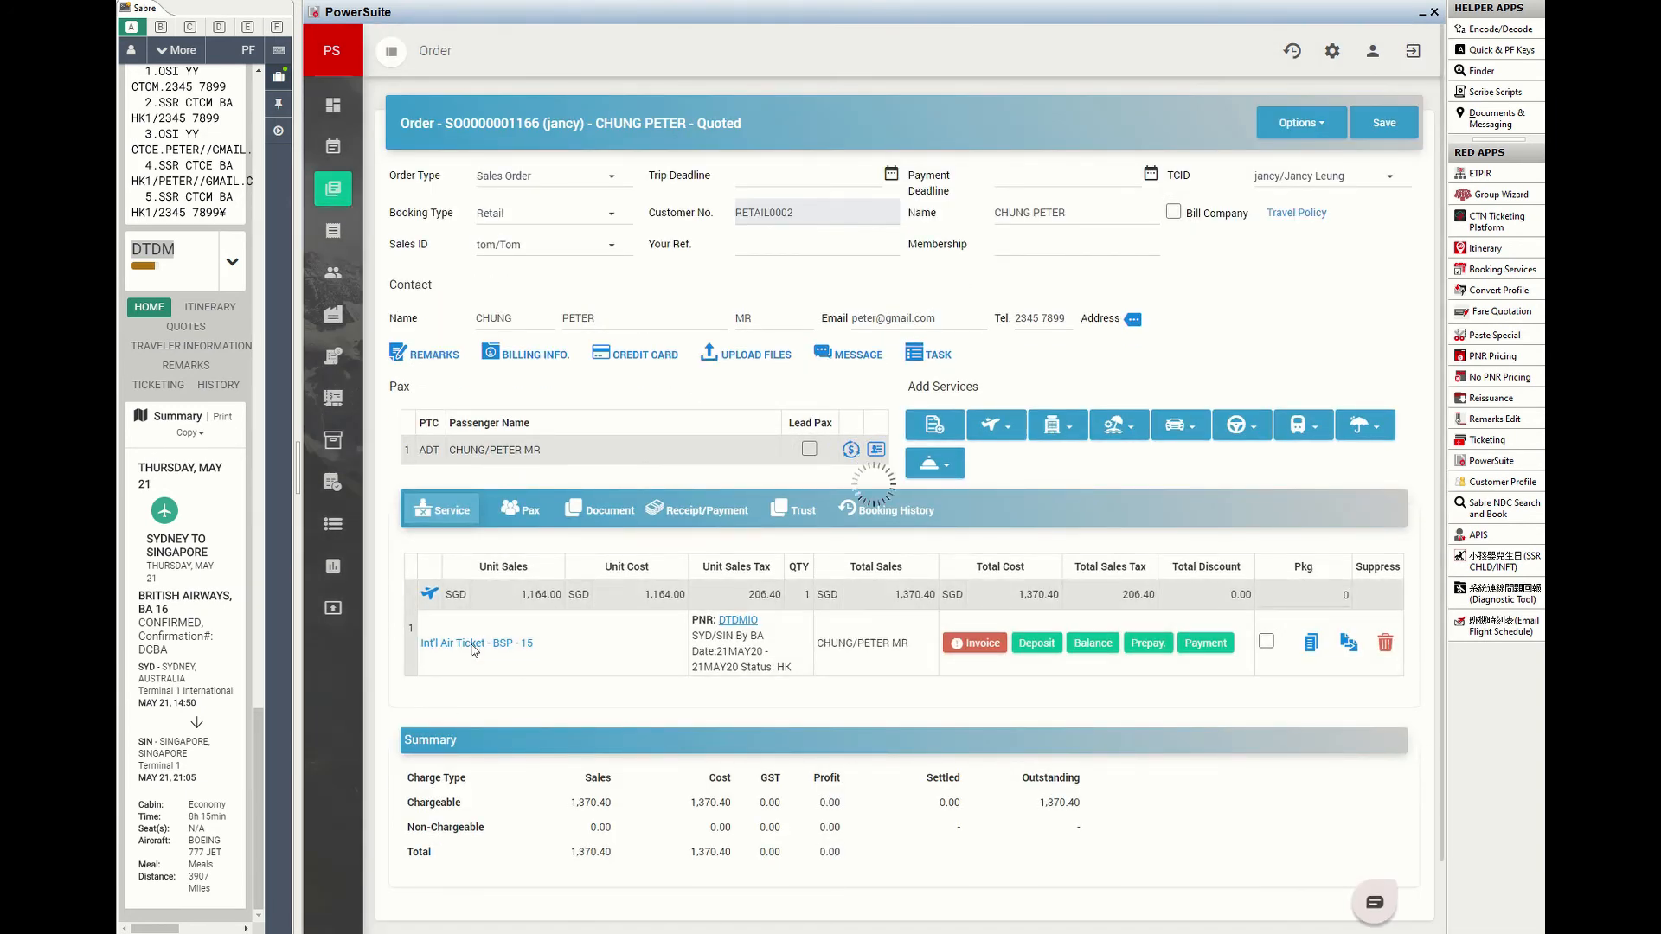
click(475, 642)
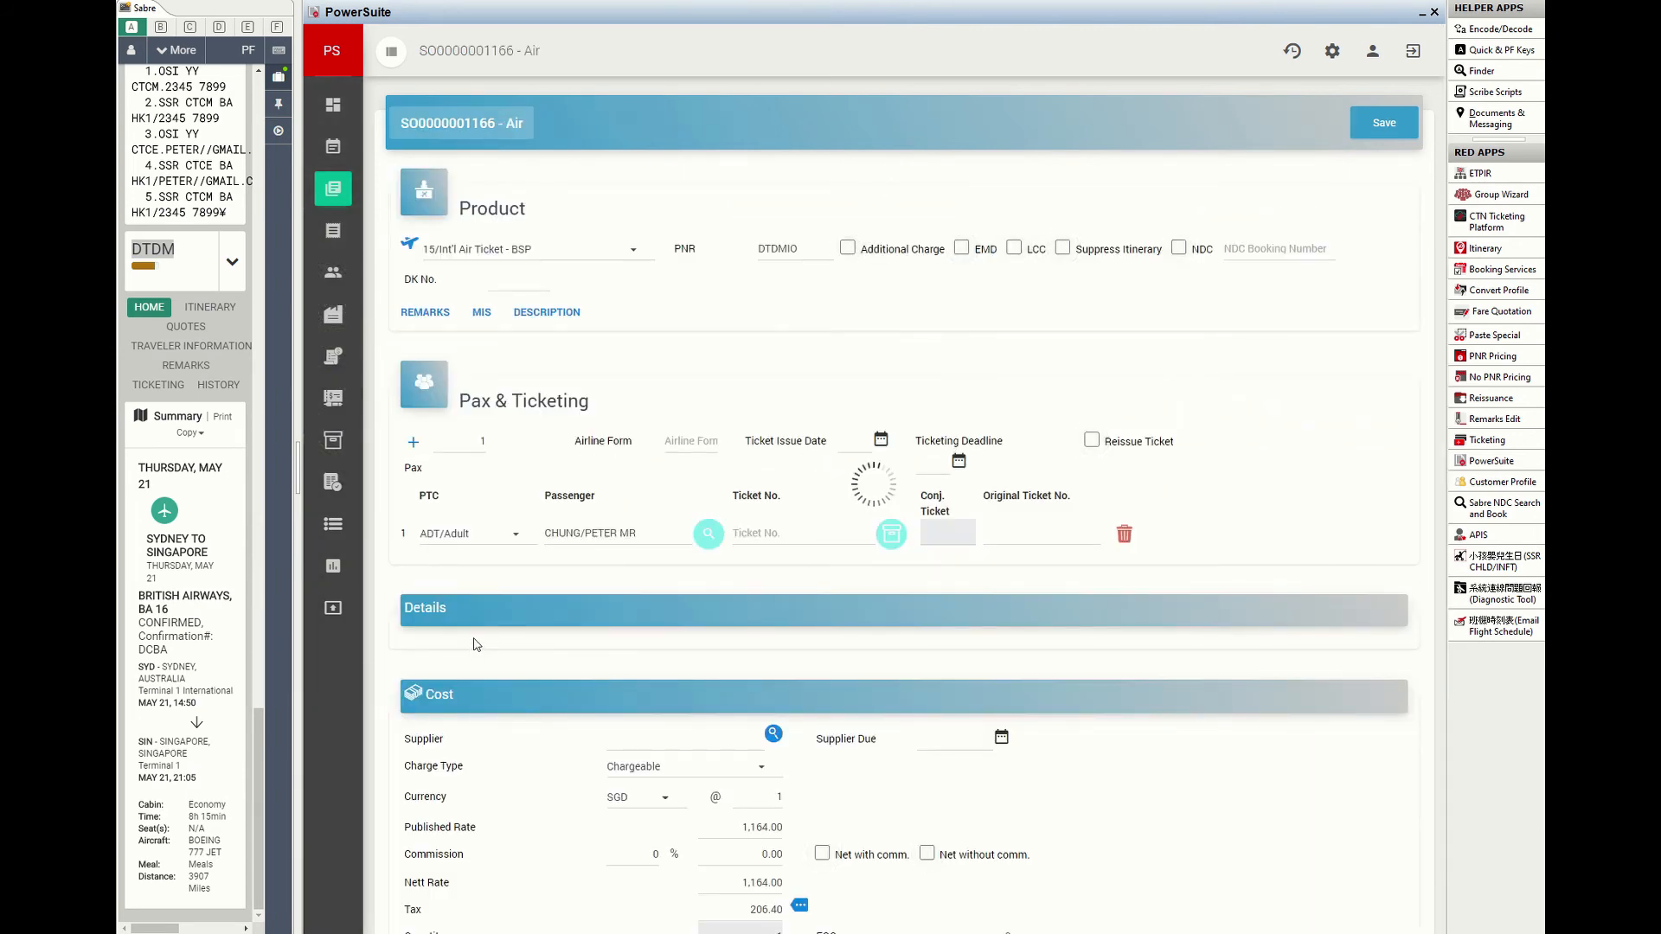
scroll(down, 3)
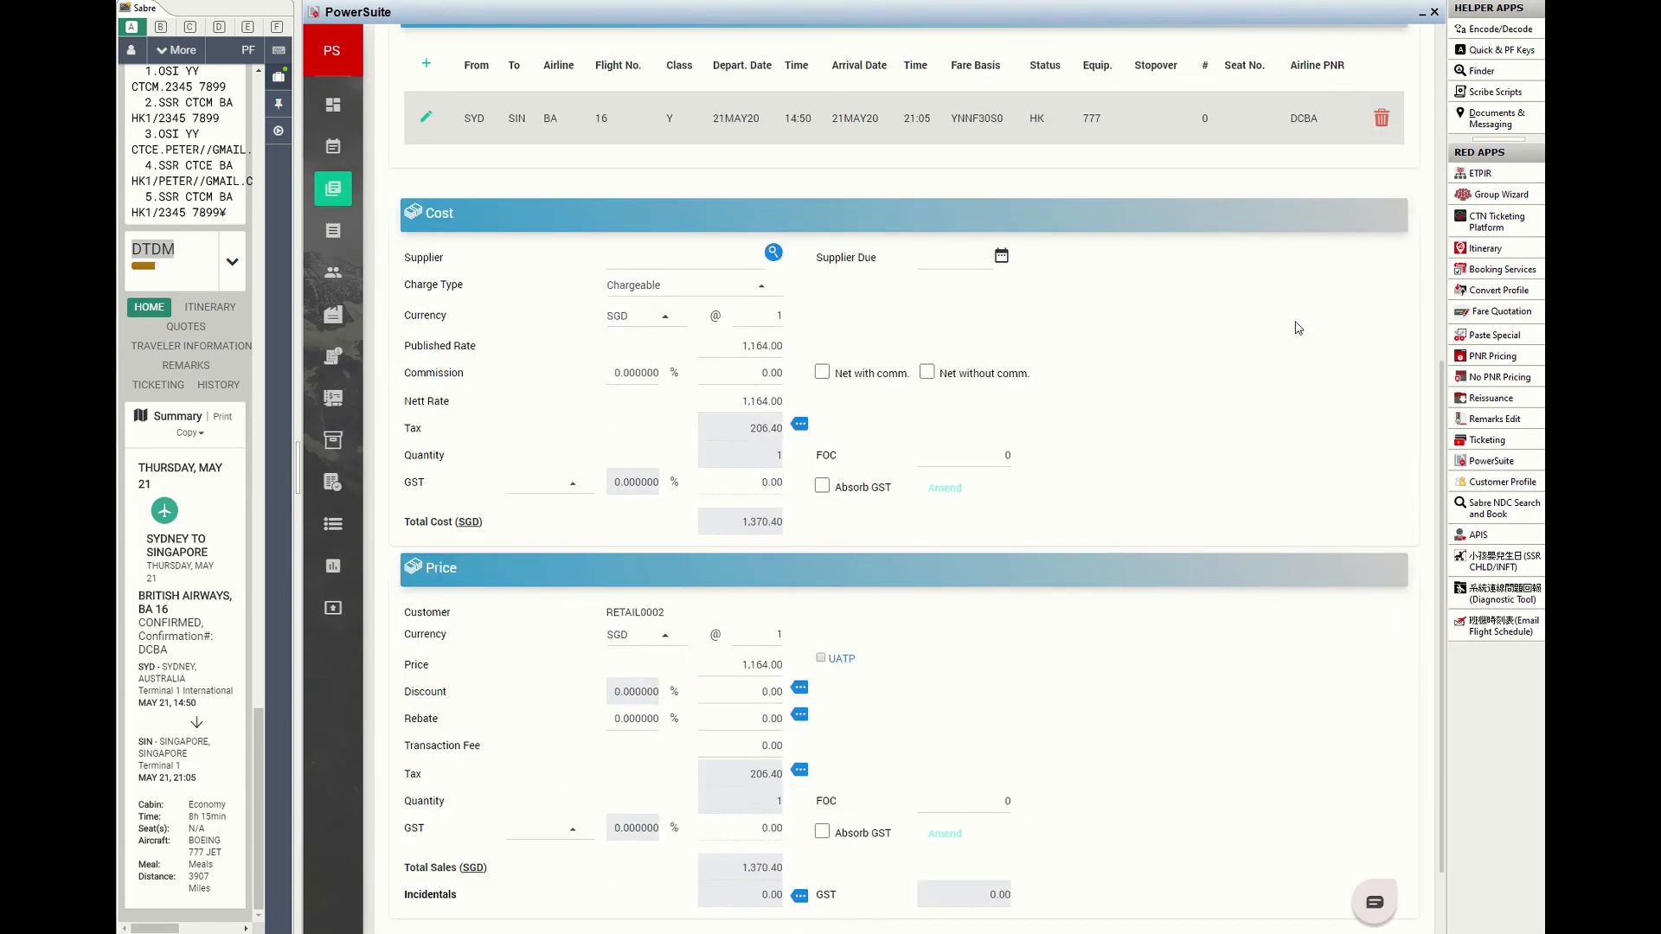
scroll(down, 3)
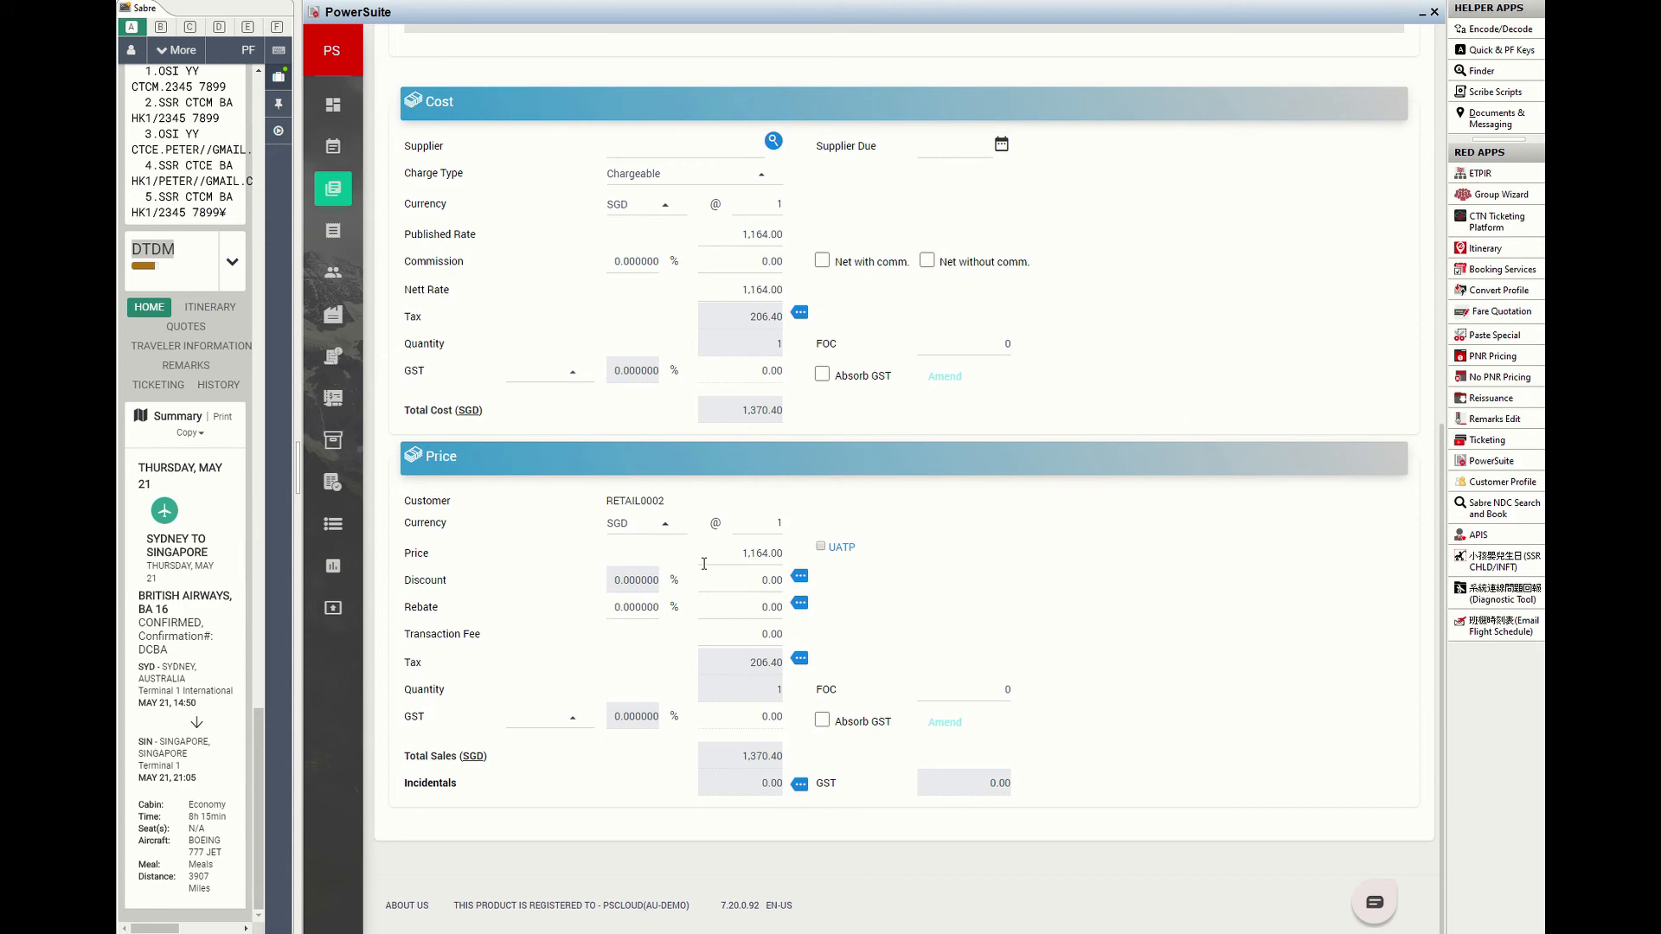